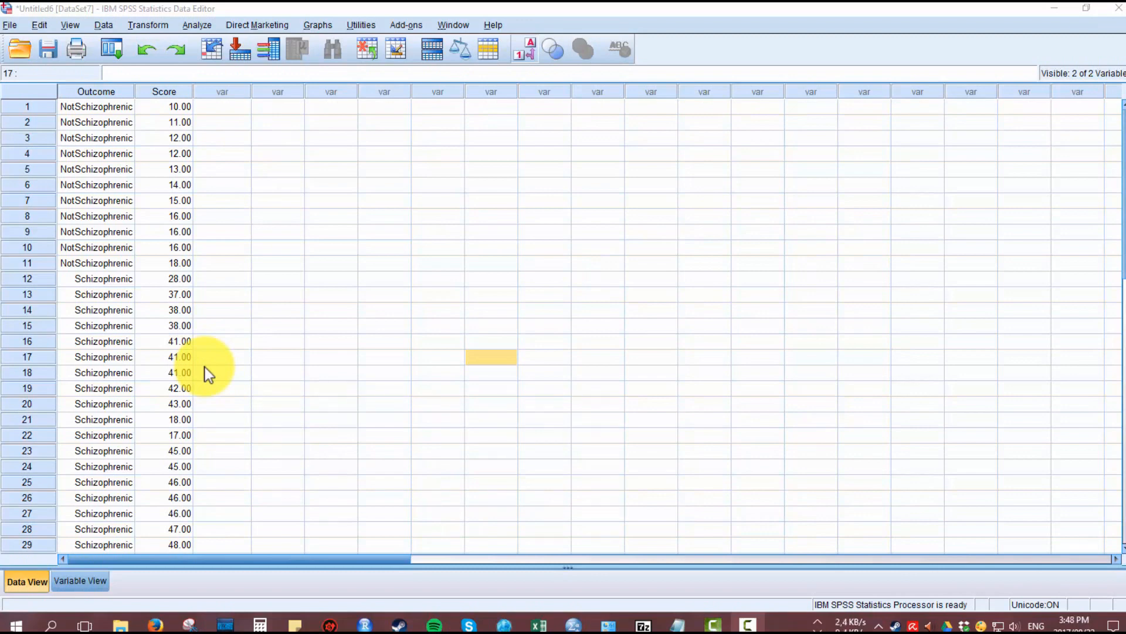
Browse the Data View, selecting the Score and Outcome columns to inspect the cases.
click(222, 91)
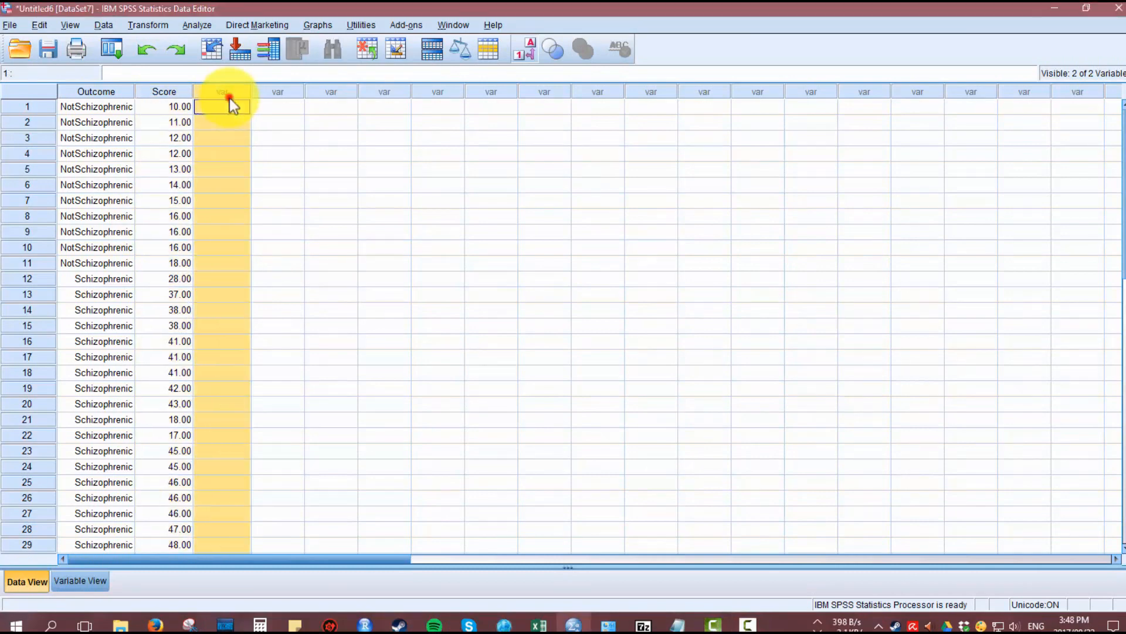
click(164, 106)
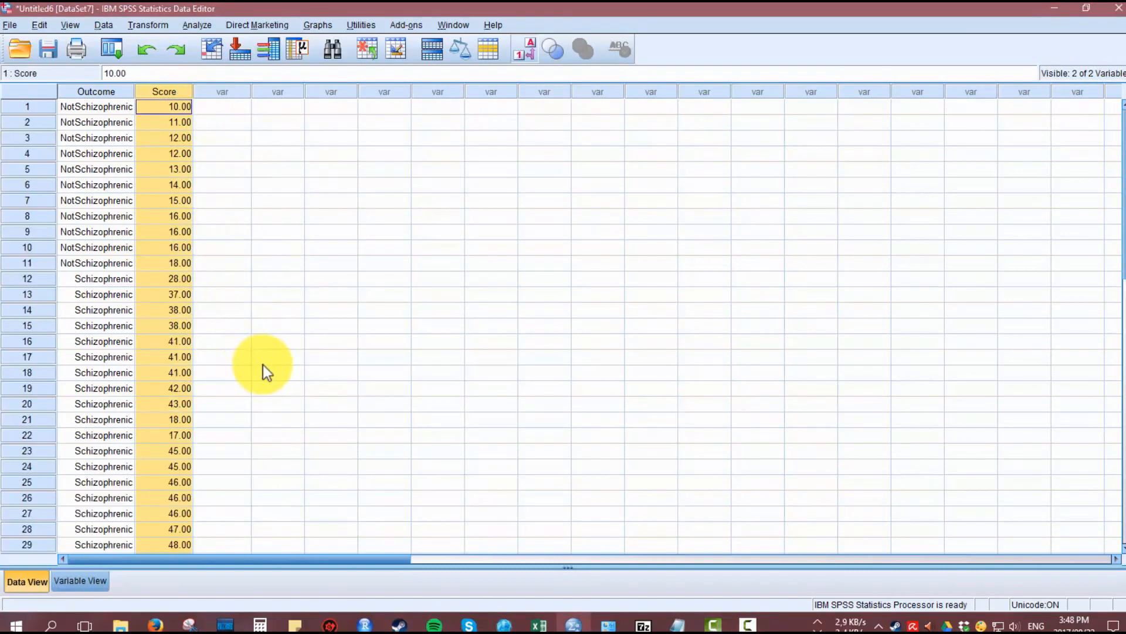
click(330, 279)
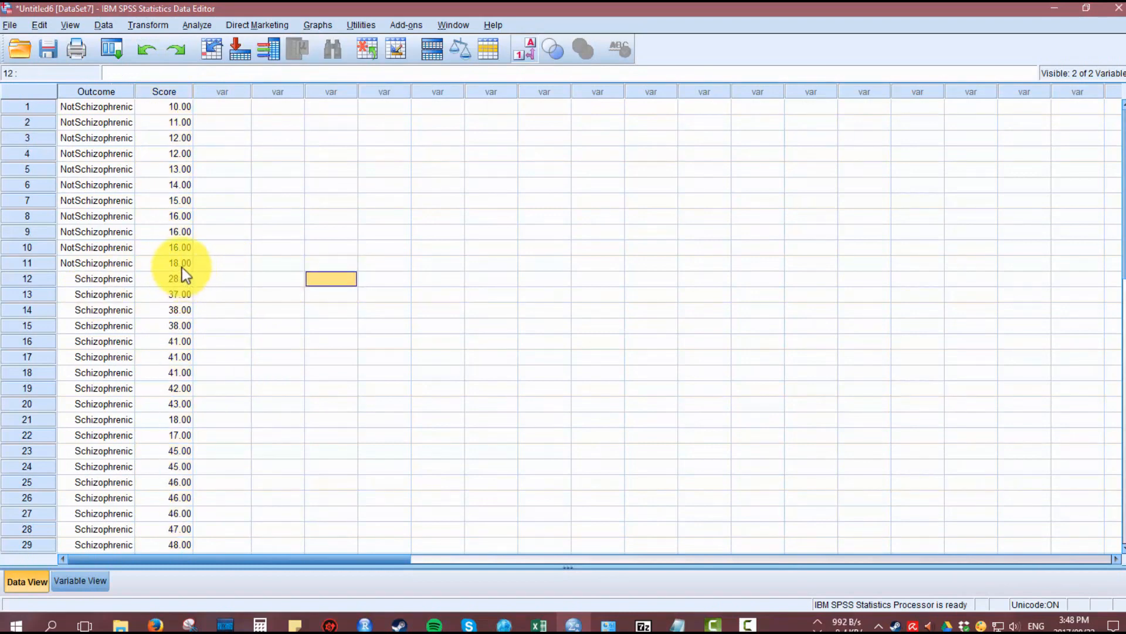
click(277, 153)
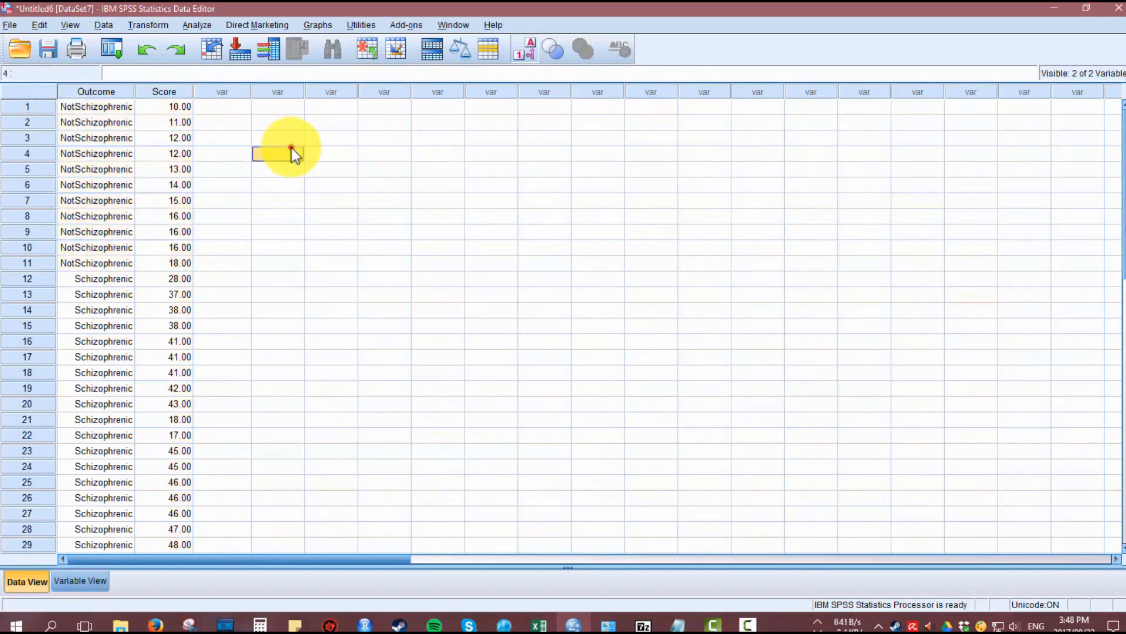
click(164, 92)
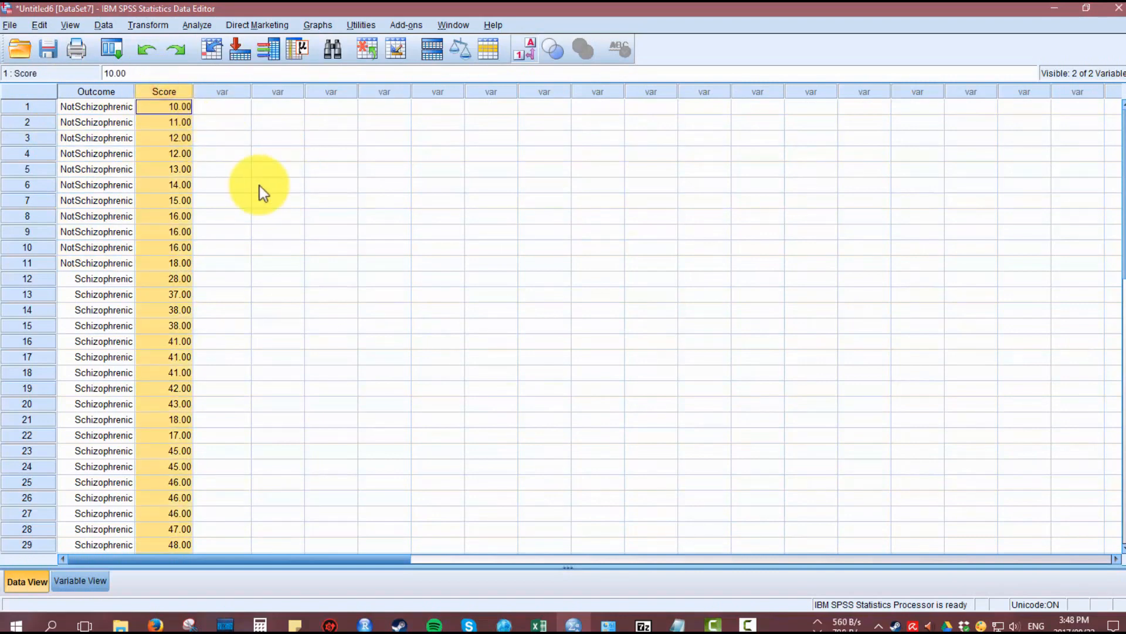
click(95, 106)
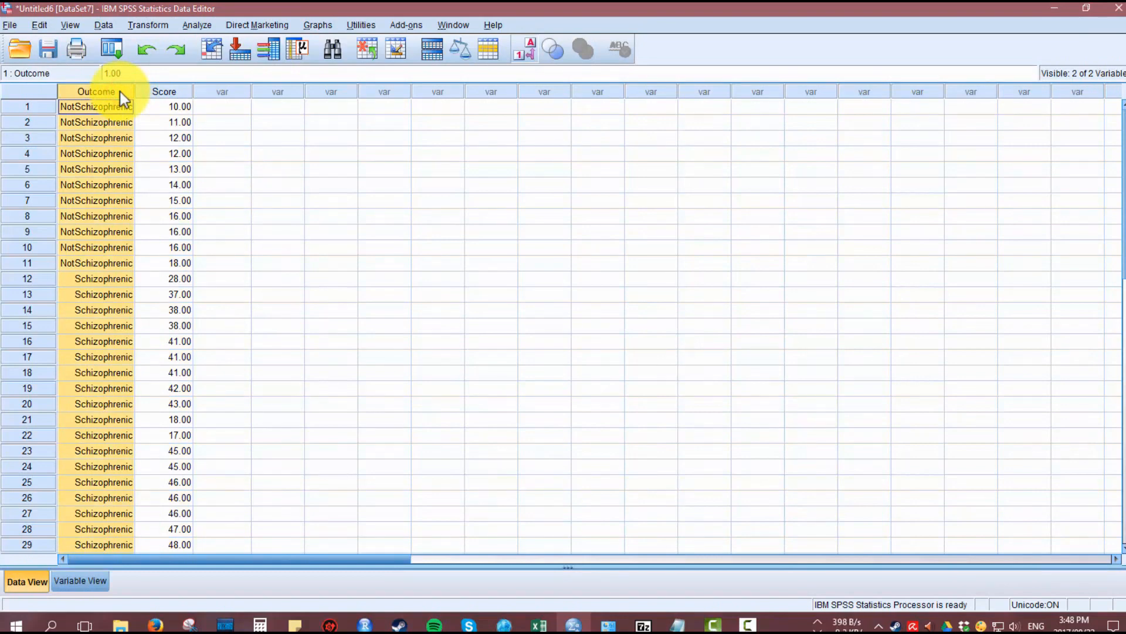
click(95, 106)
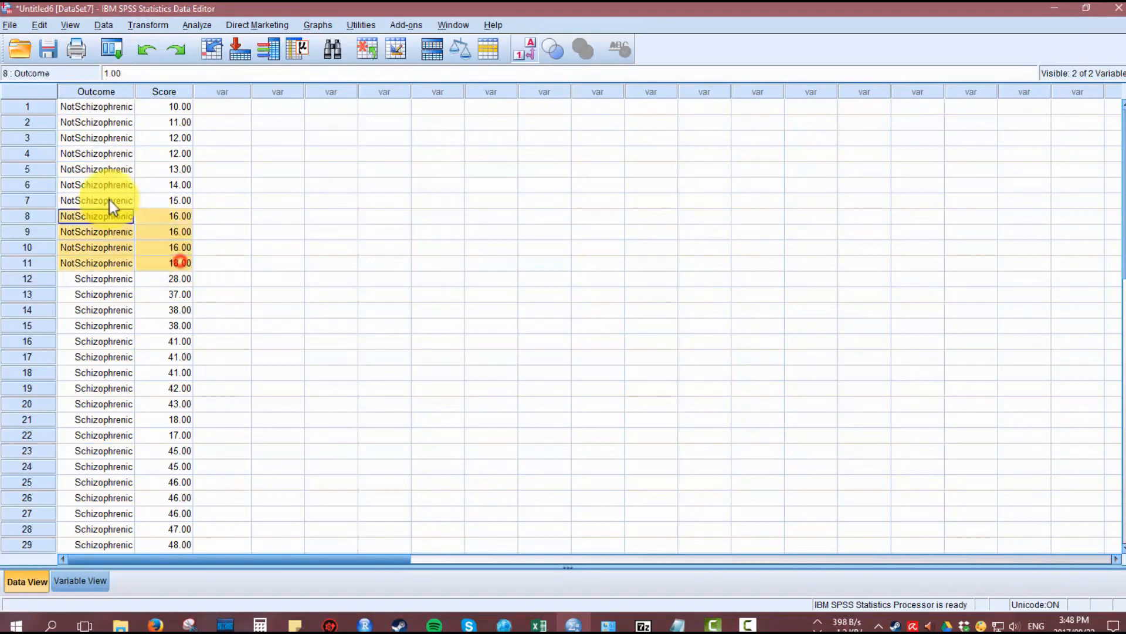
click(222, 262)
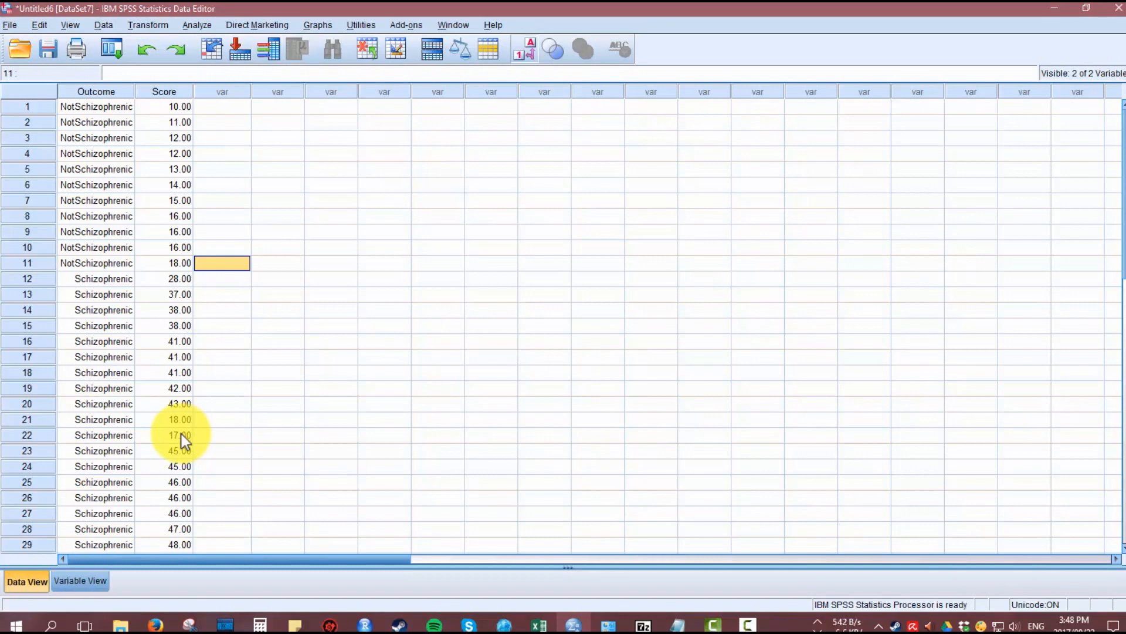
scroll(down, 3)
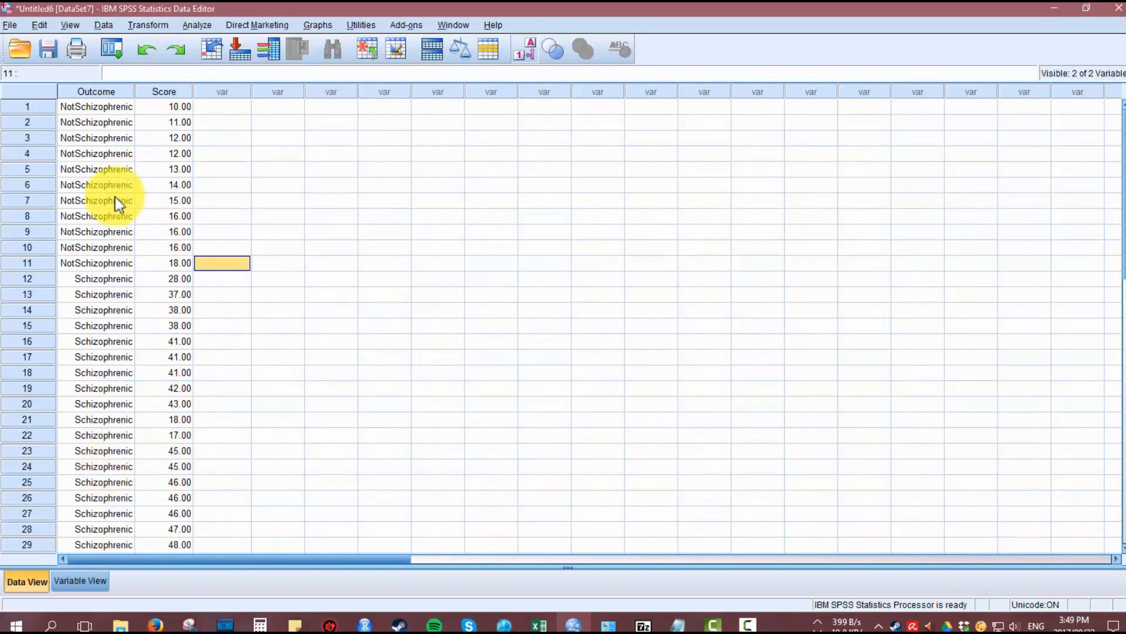
mouse_move(108, 227)
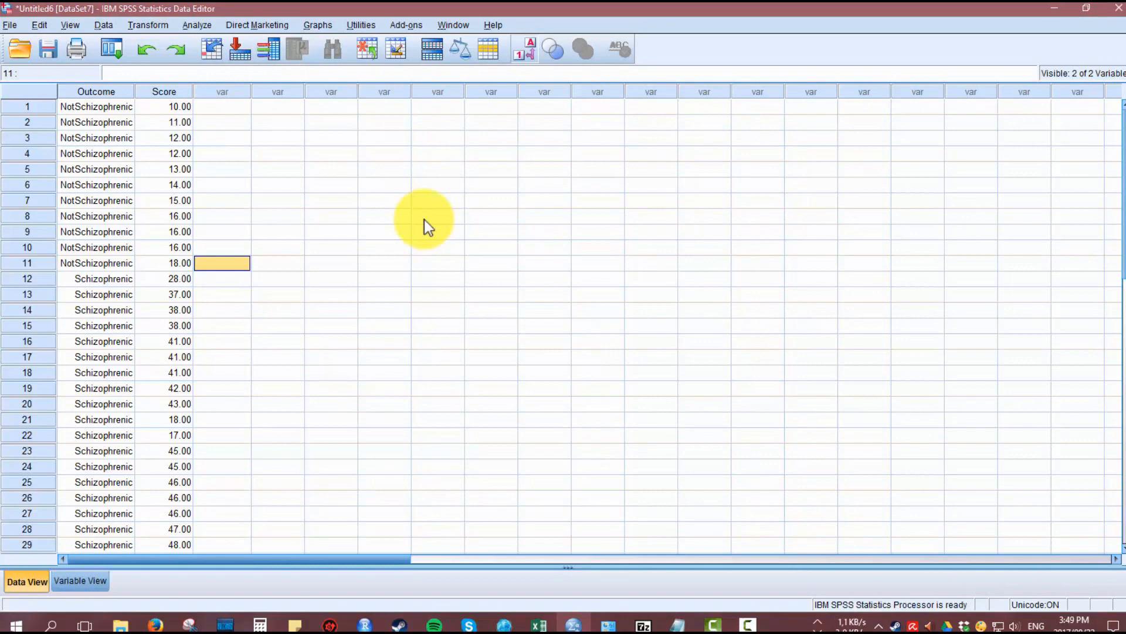
Split the file to compare groups based on Outcome.
click(197, 25)
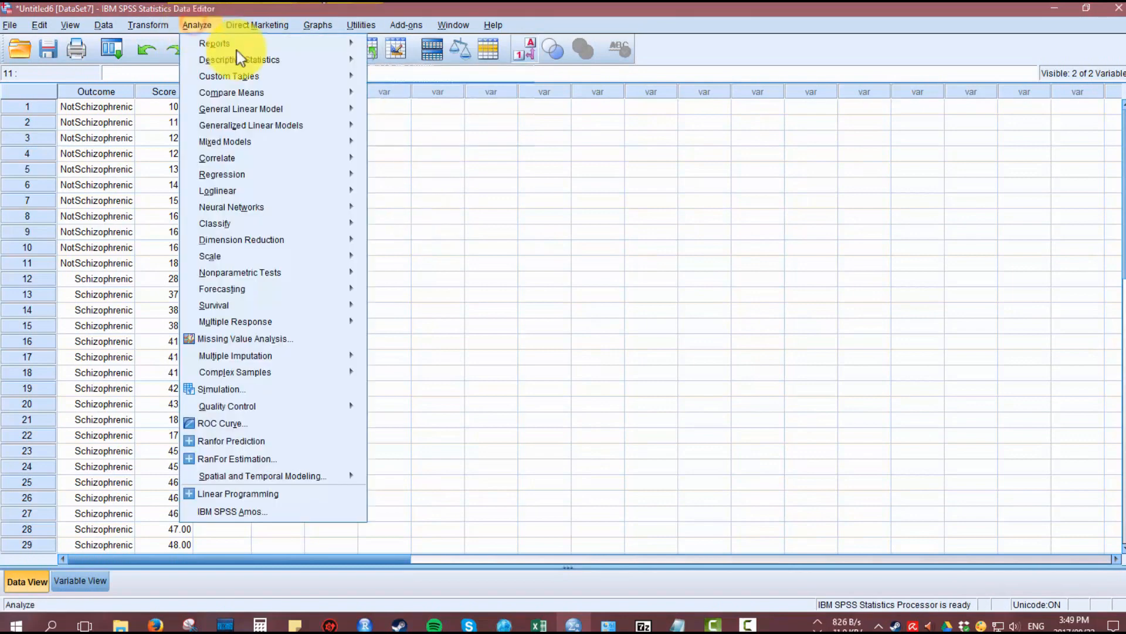
mouse_move(239, 60)
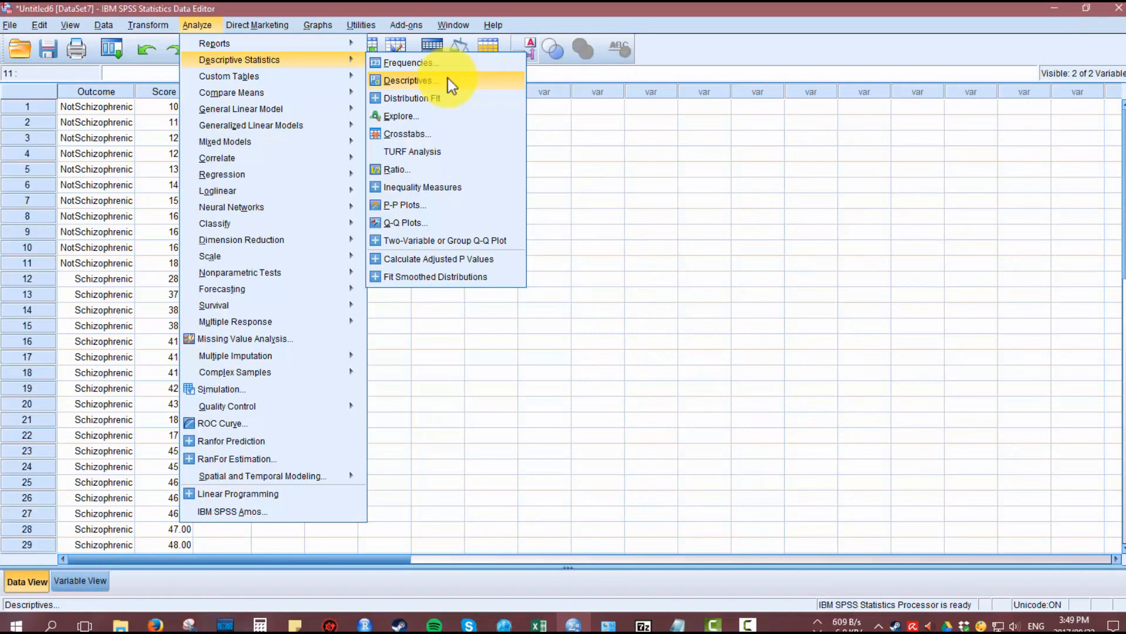
click(105, 25)
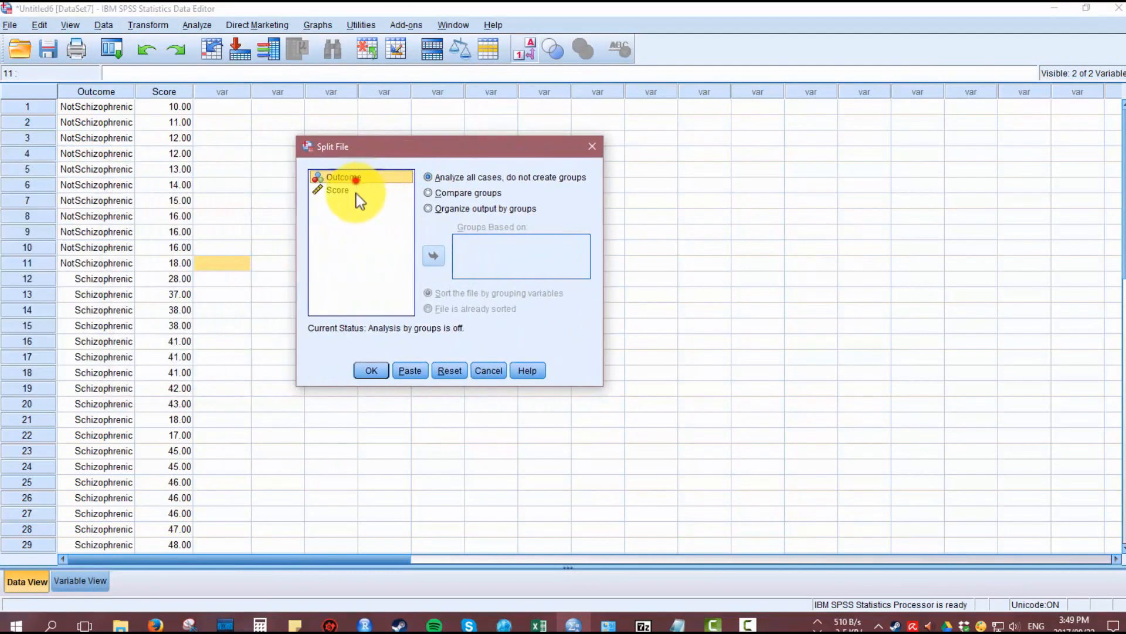
click(428, 193)
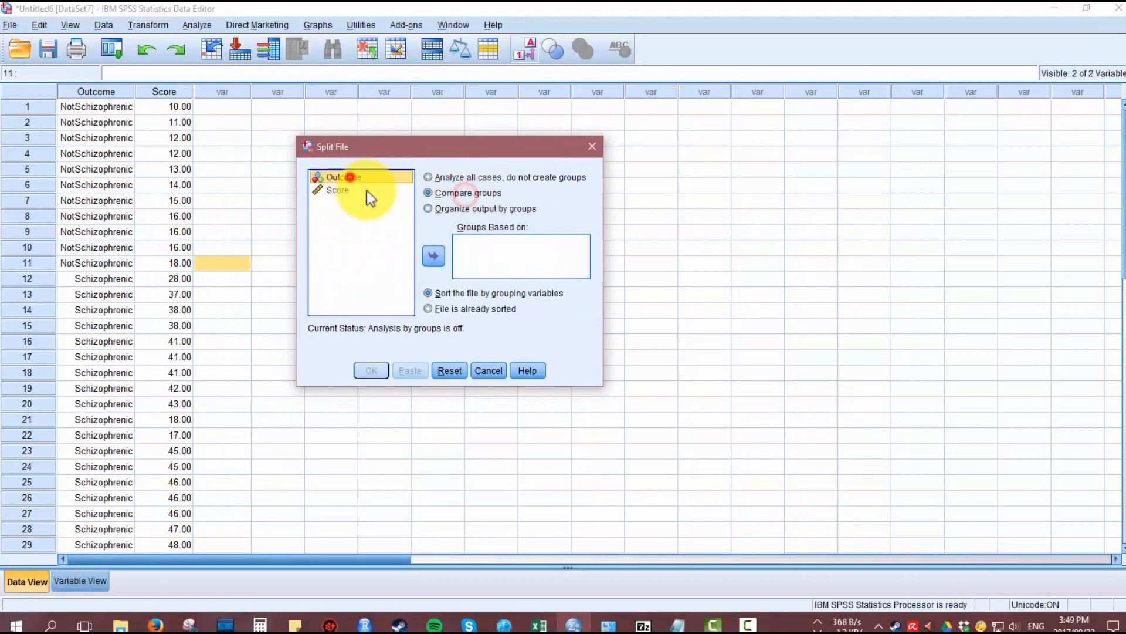
click(433, 256)
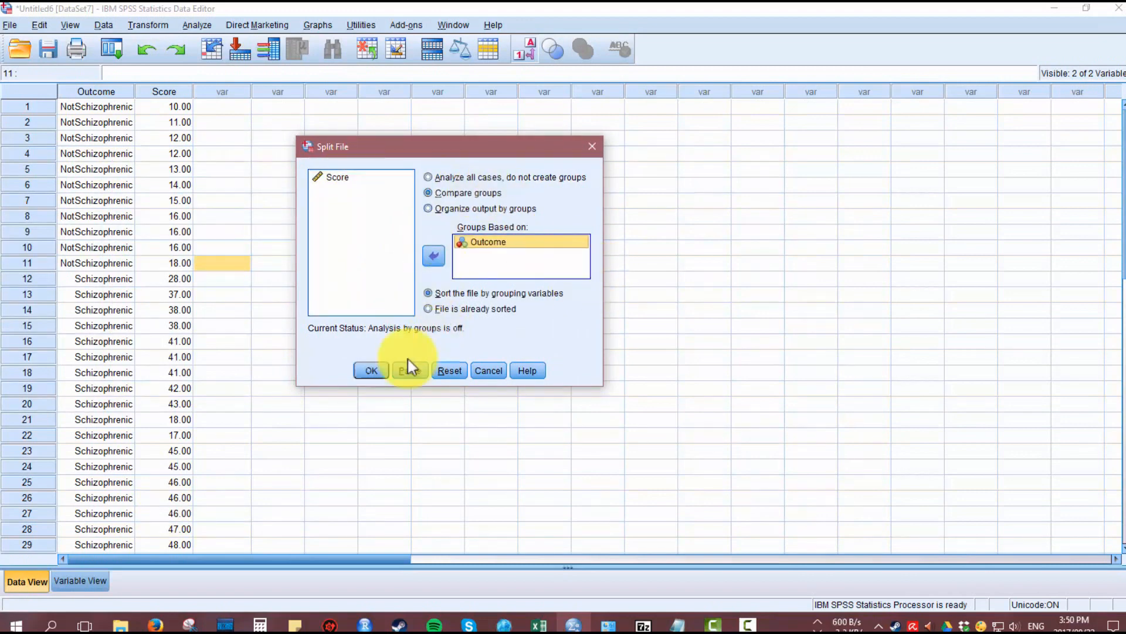
click(371, 370)
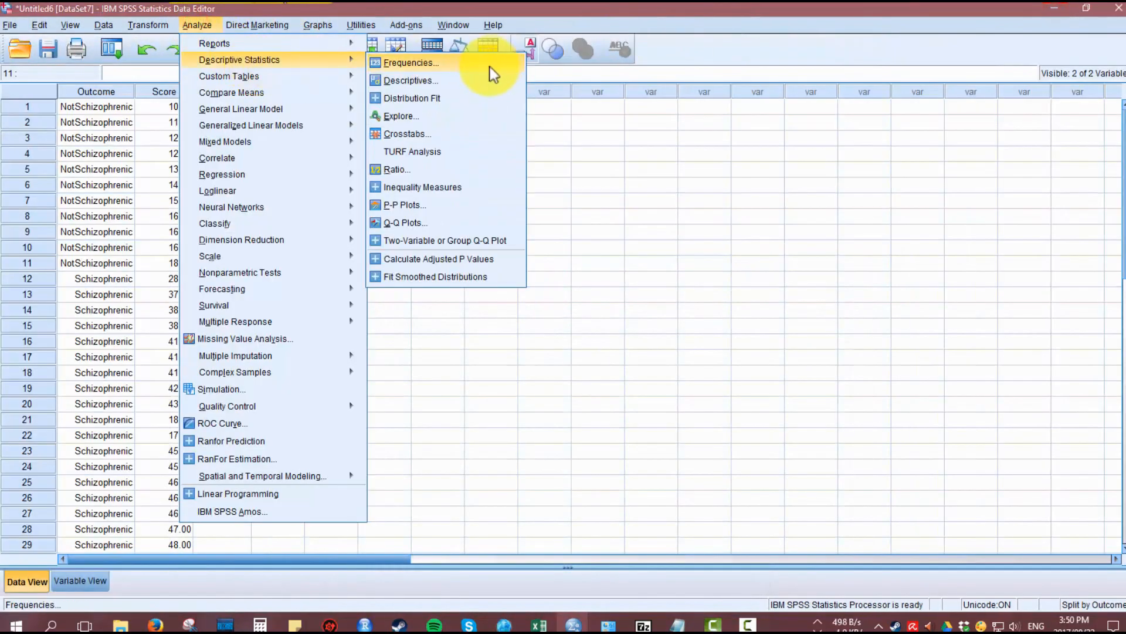
Set up Descriptives for Score with mean, standard deviation, variance, minimum and maximum.
click(410, 80)
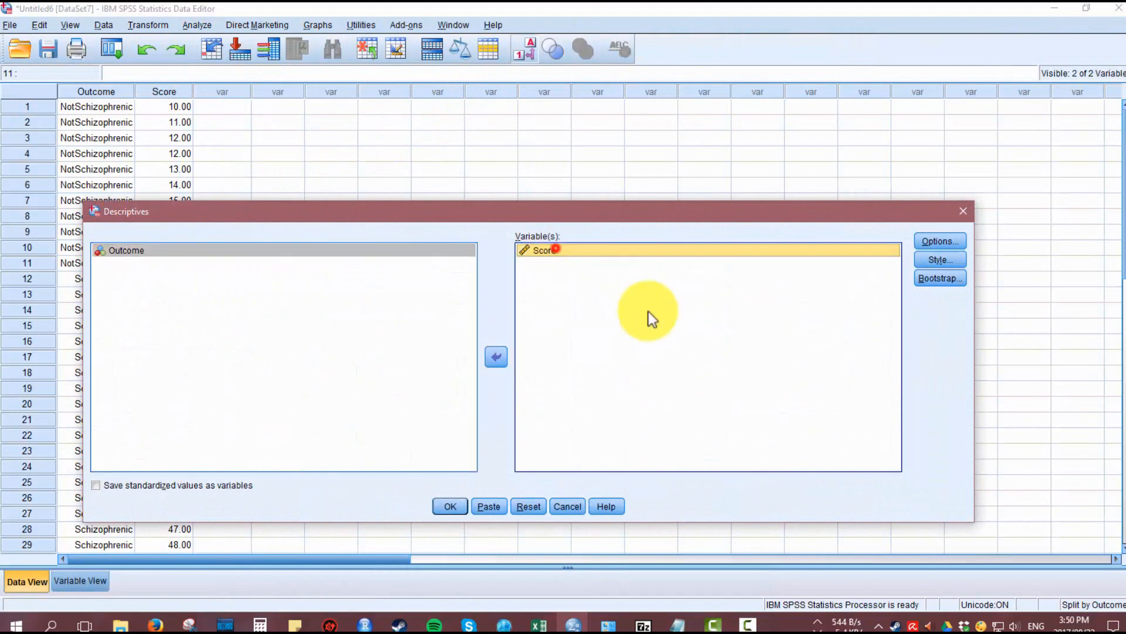
click(496, 358)
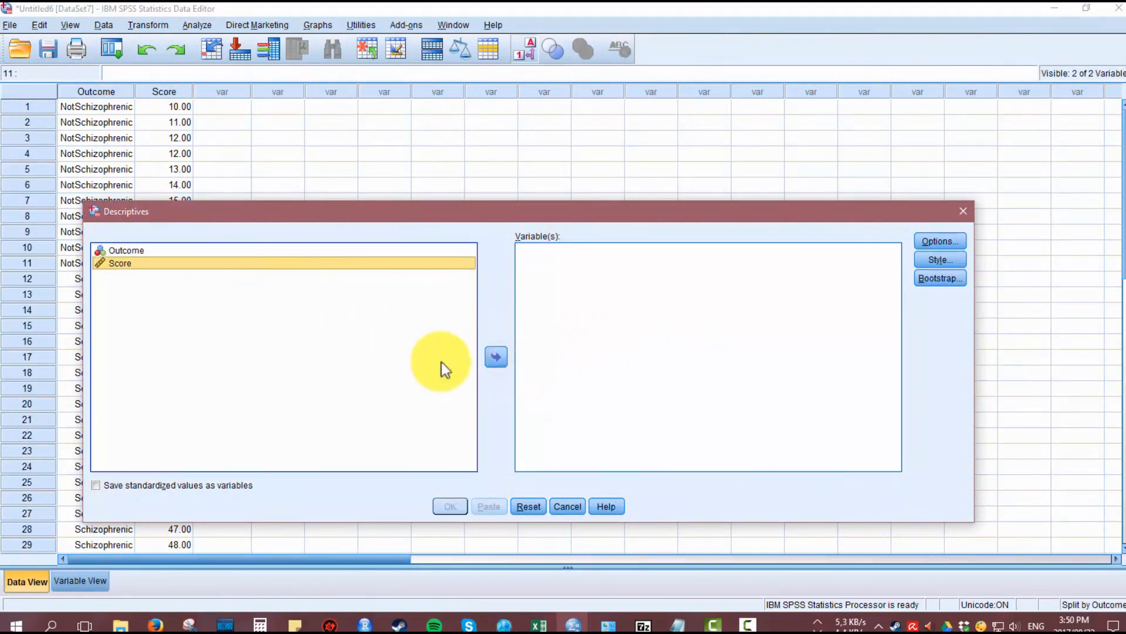
click(495, 356)
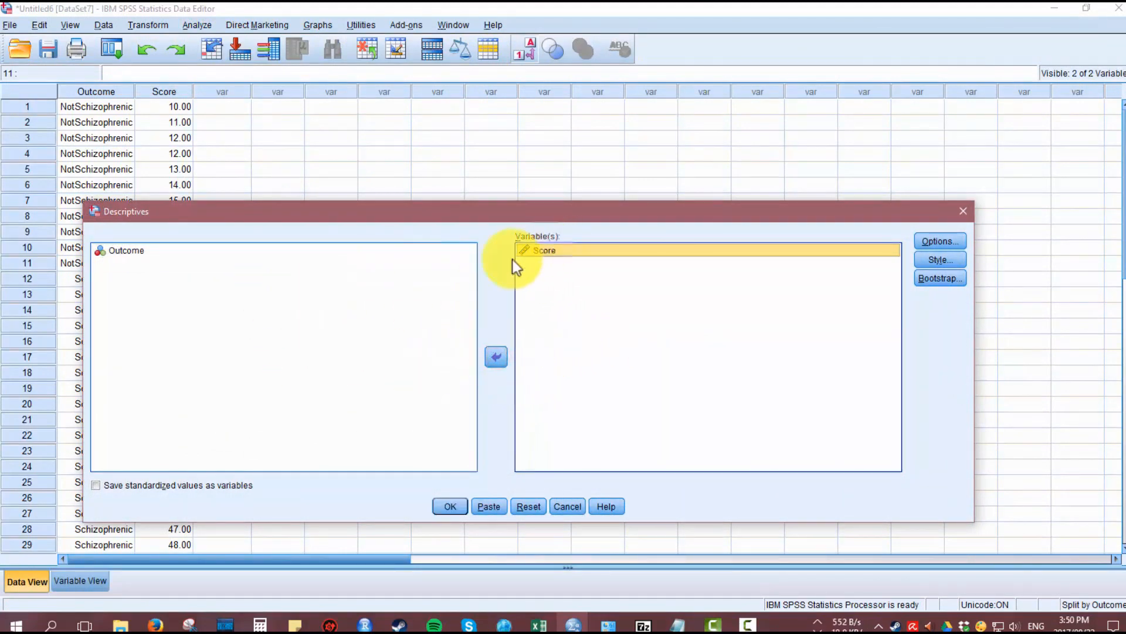
mouse_move(571, 259)
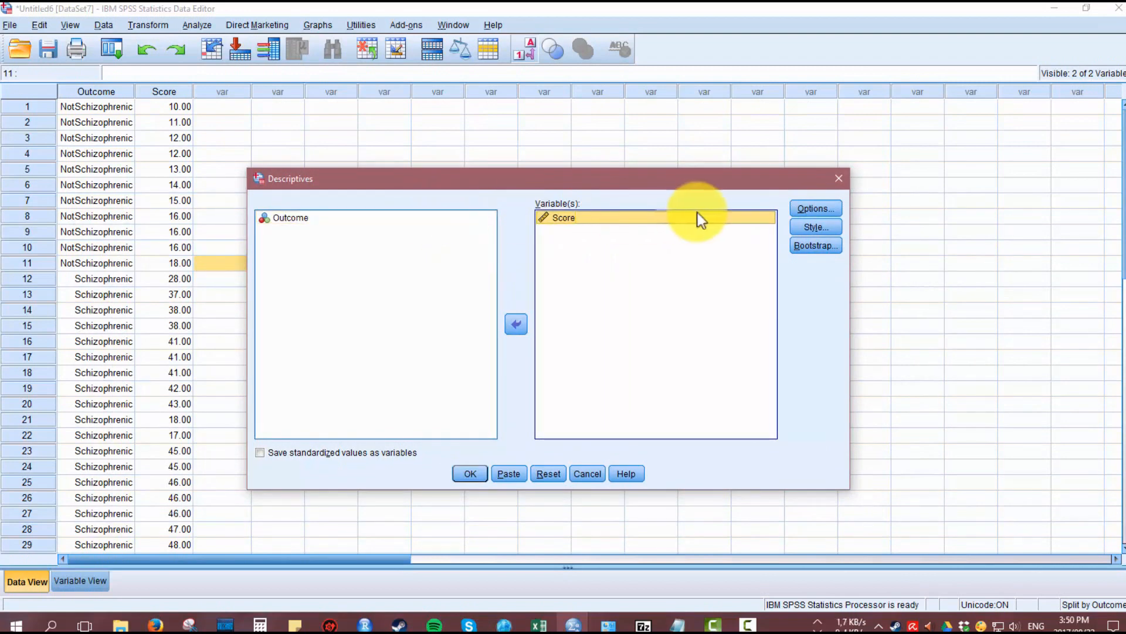
click(813, 208)
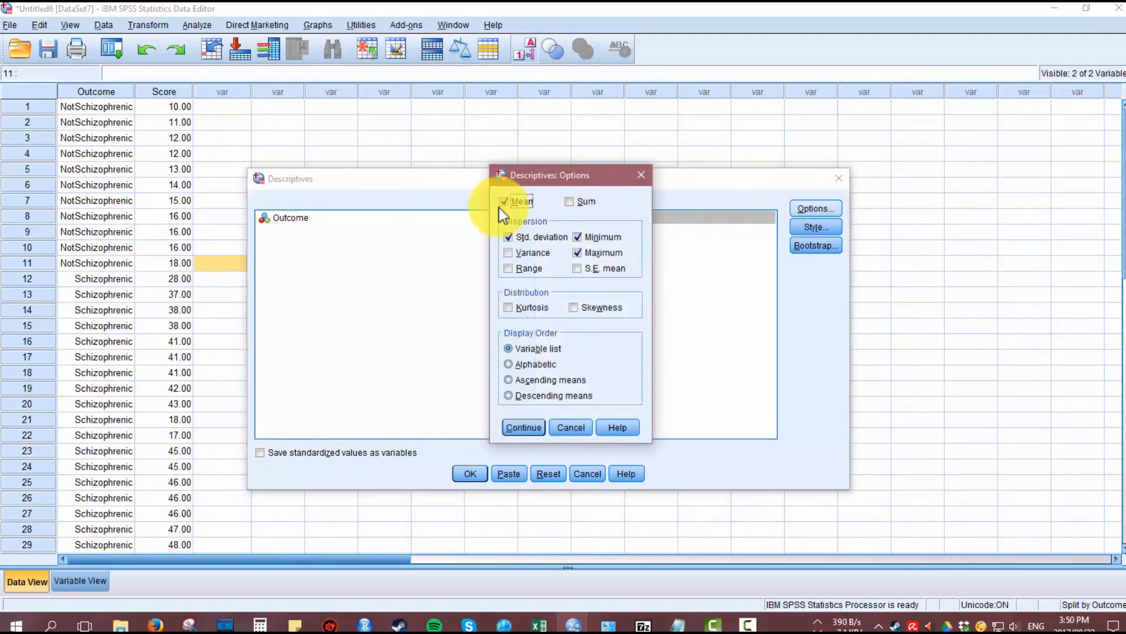
mouse_move(679, 164)
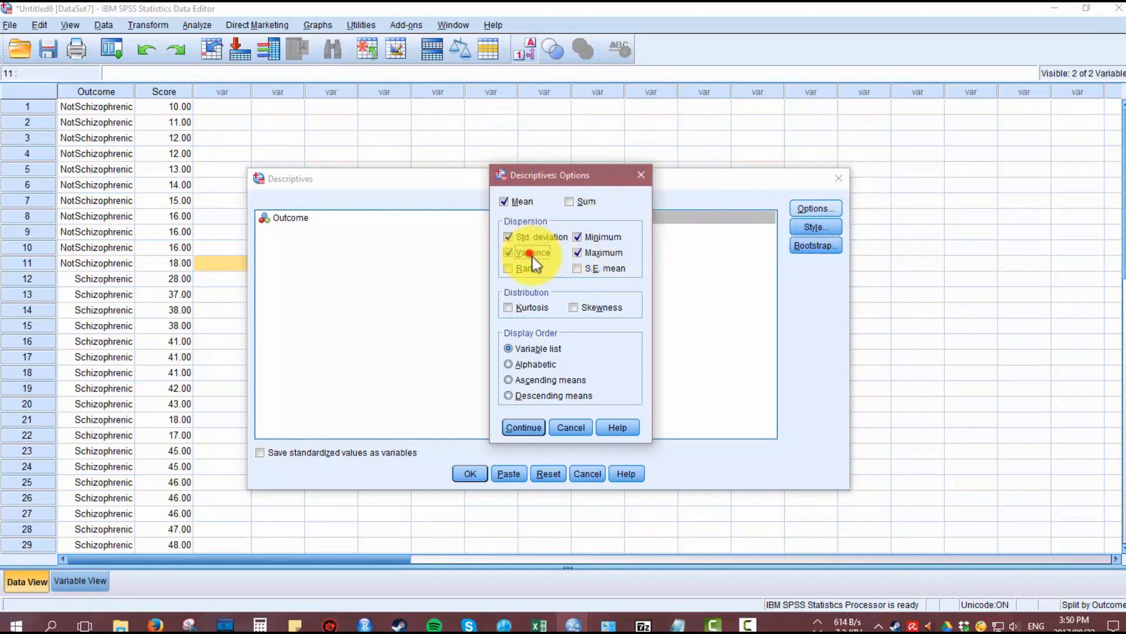
click(510, 252)
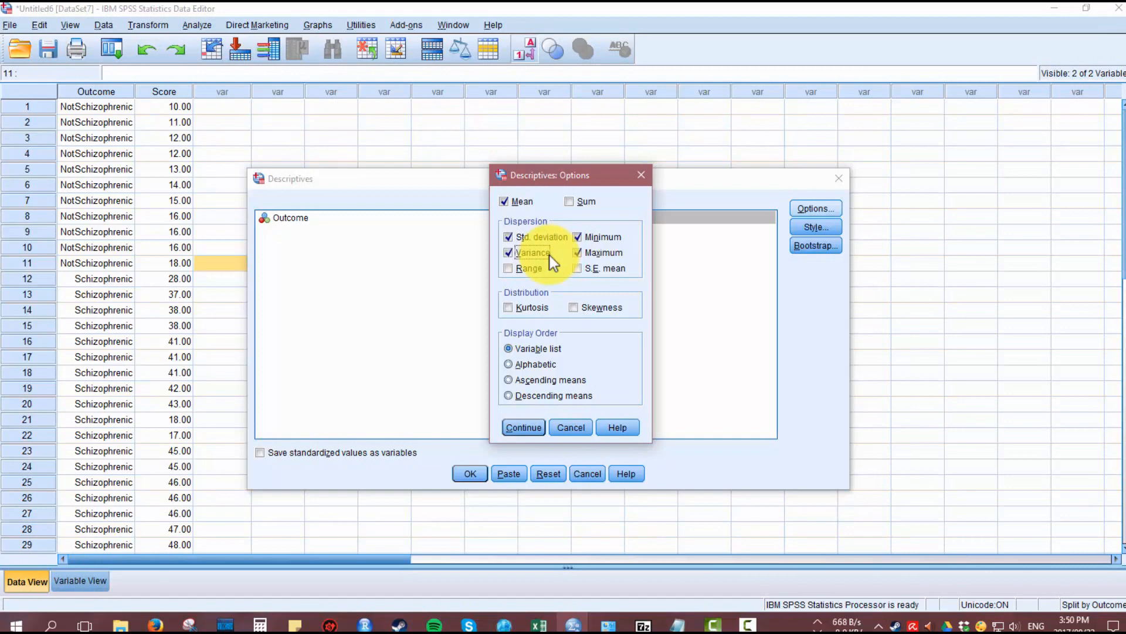
click(522, 427)
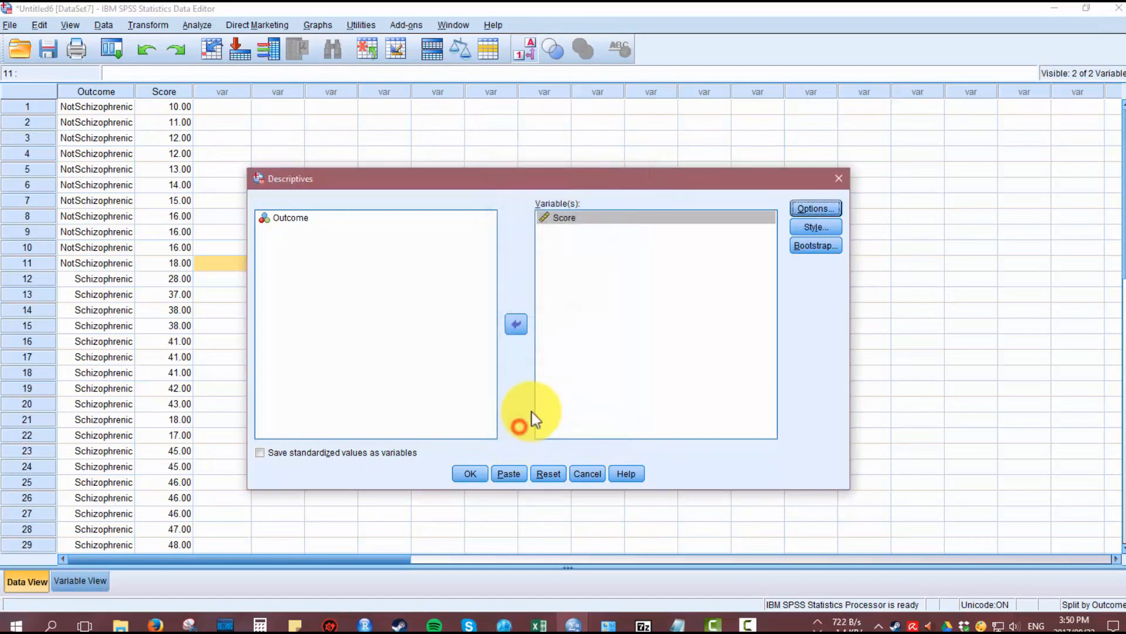
Run the Descriptives so the Score table for NotSchizophrenic and Schizophrenic groups appears.
click(470, 474)
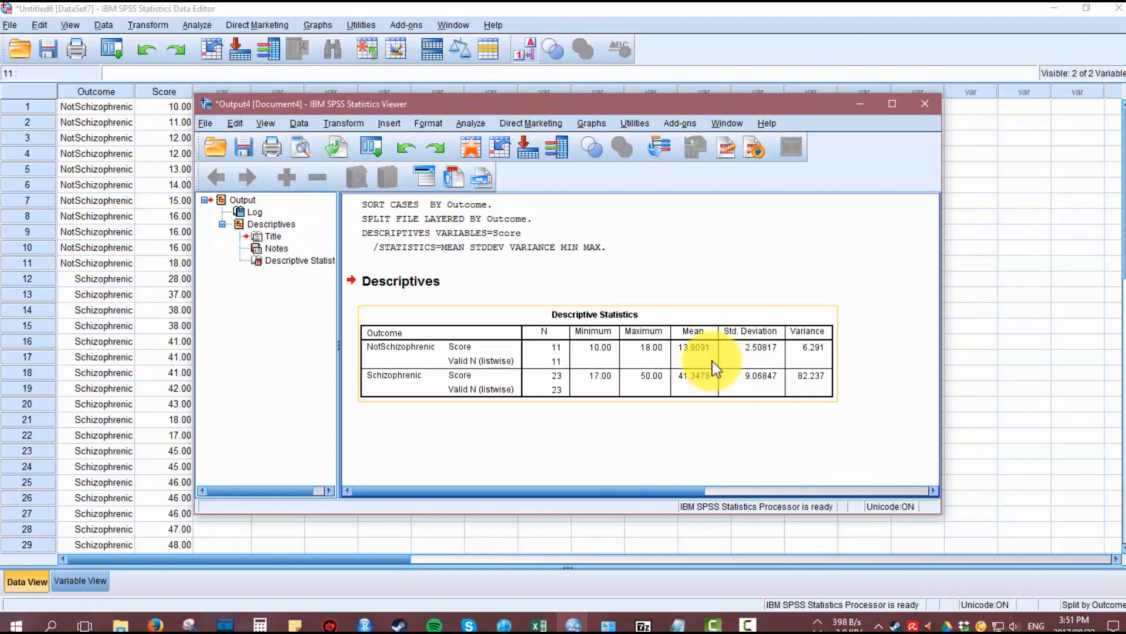
mouse_move(633, 362)
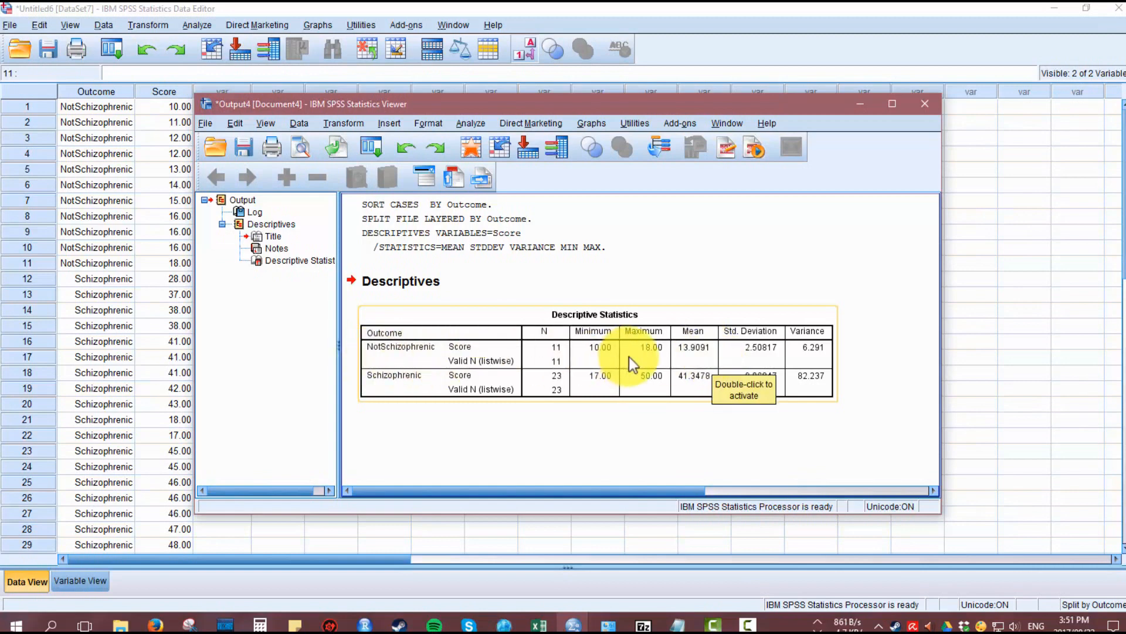
mouse_move(697, 378)
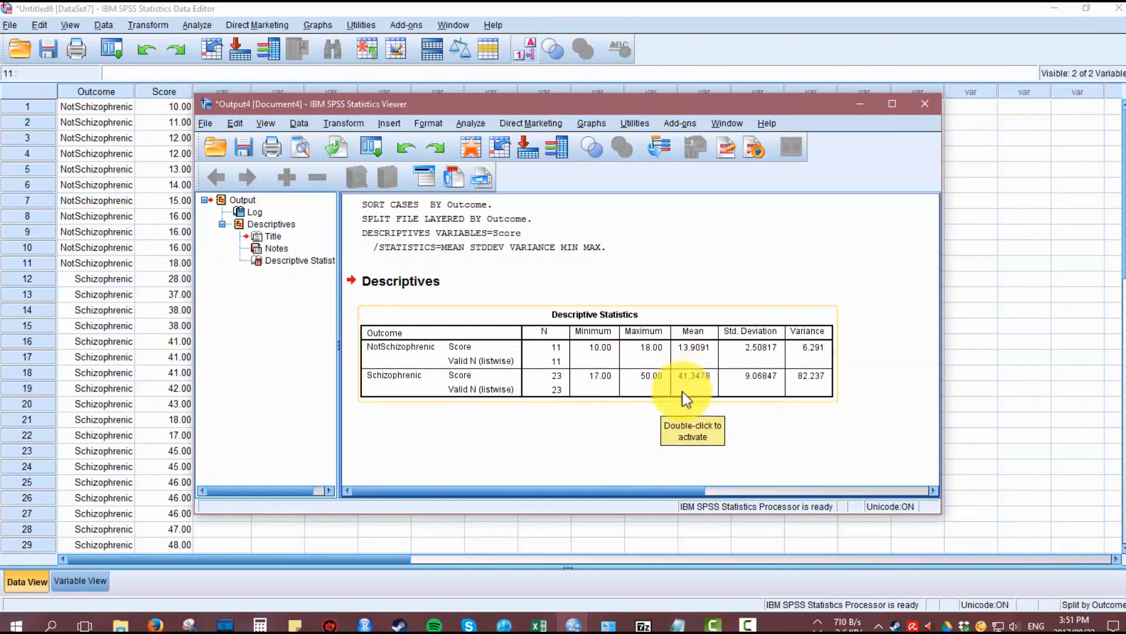
mouse_move(560, 409)
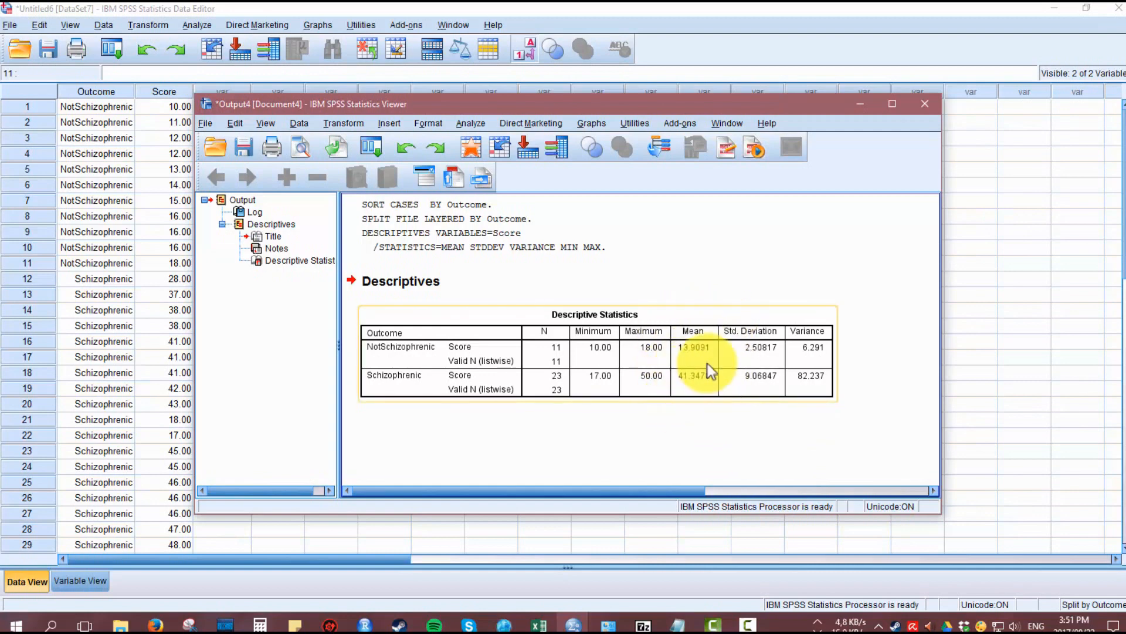
mouse_move(708, 370)
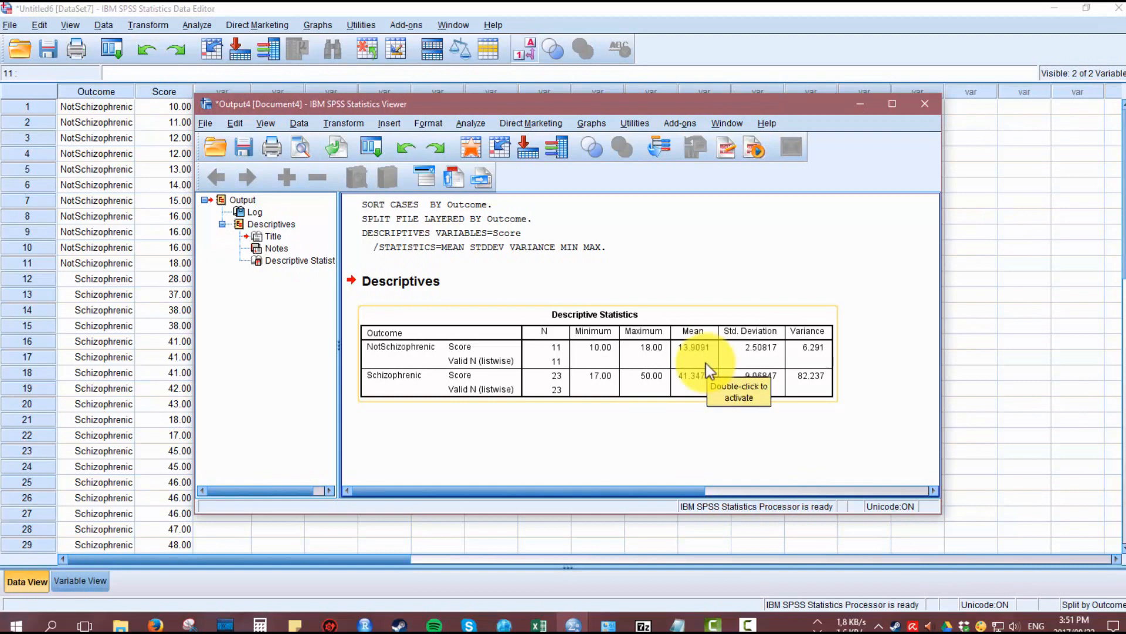
mouse_move(718, 413)
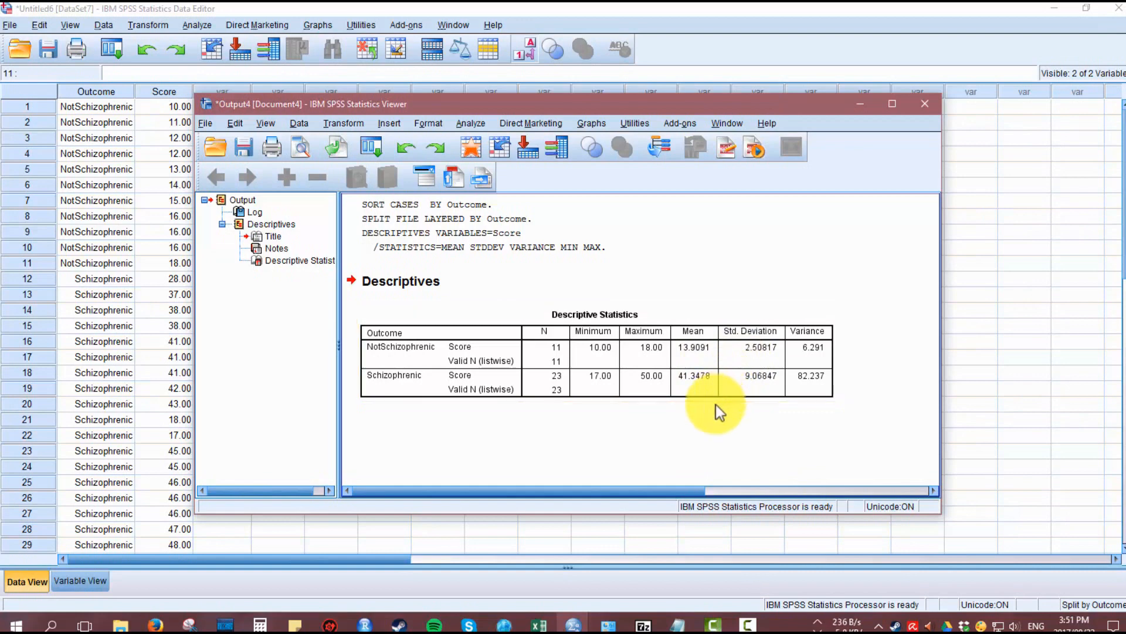
mouse_move(858, 315)
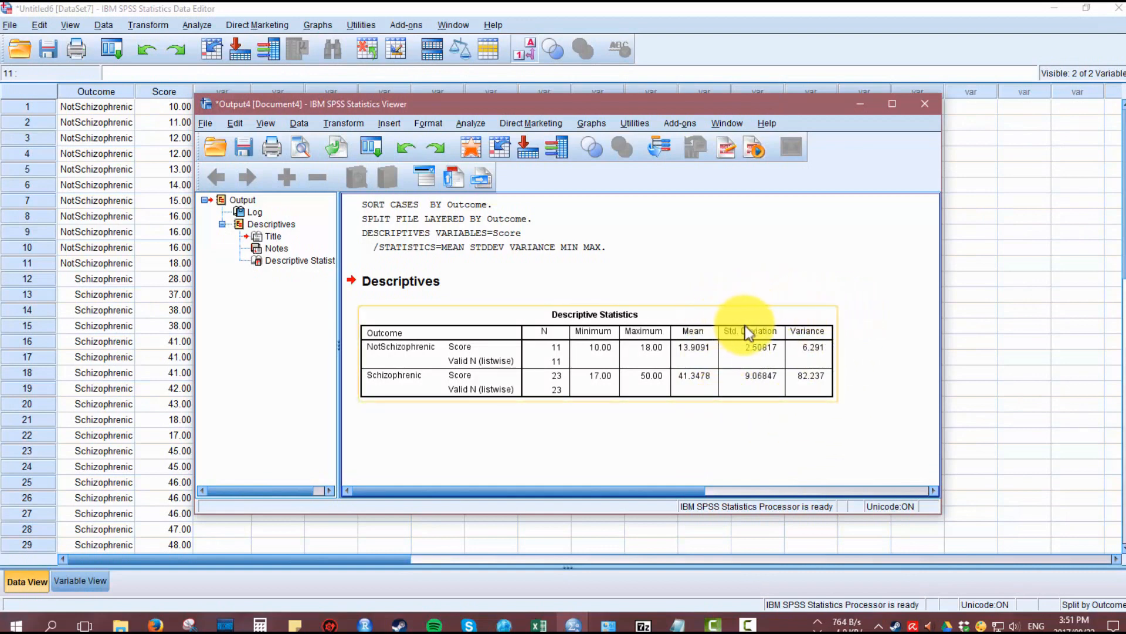
mouse_move(780, 349)
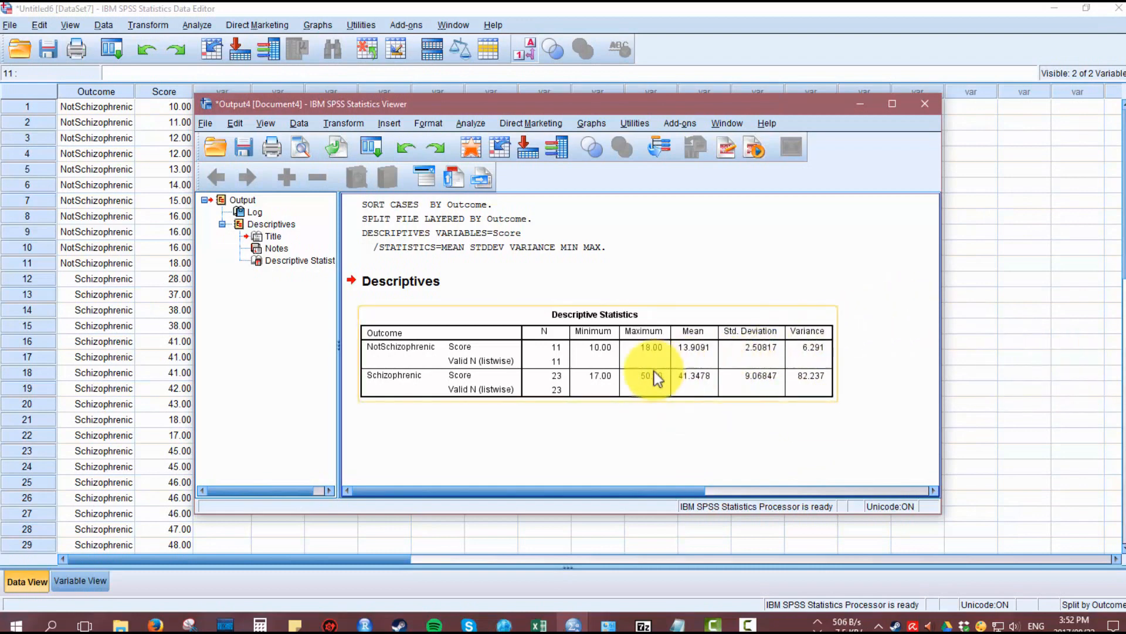
mouse_move(740, 320)
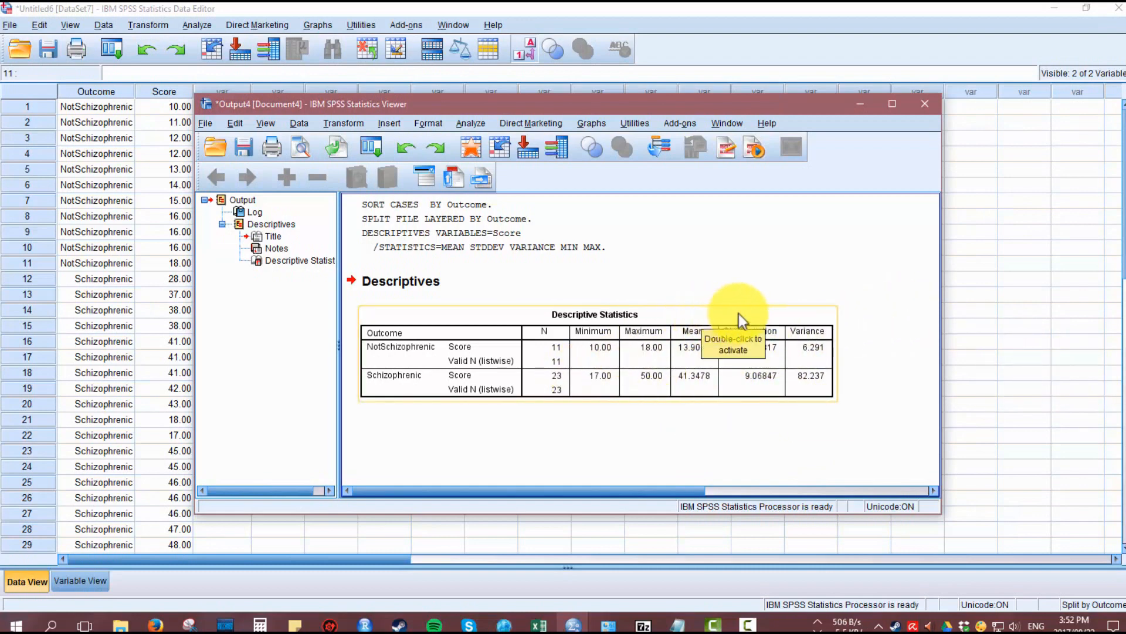
mouse_move(752, 410)
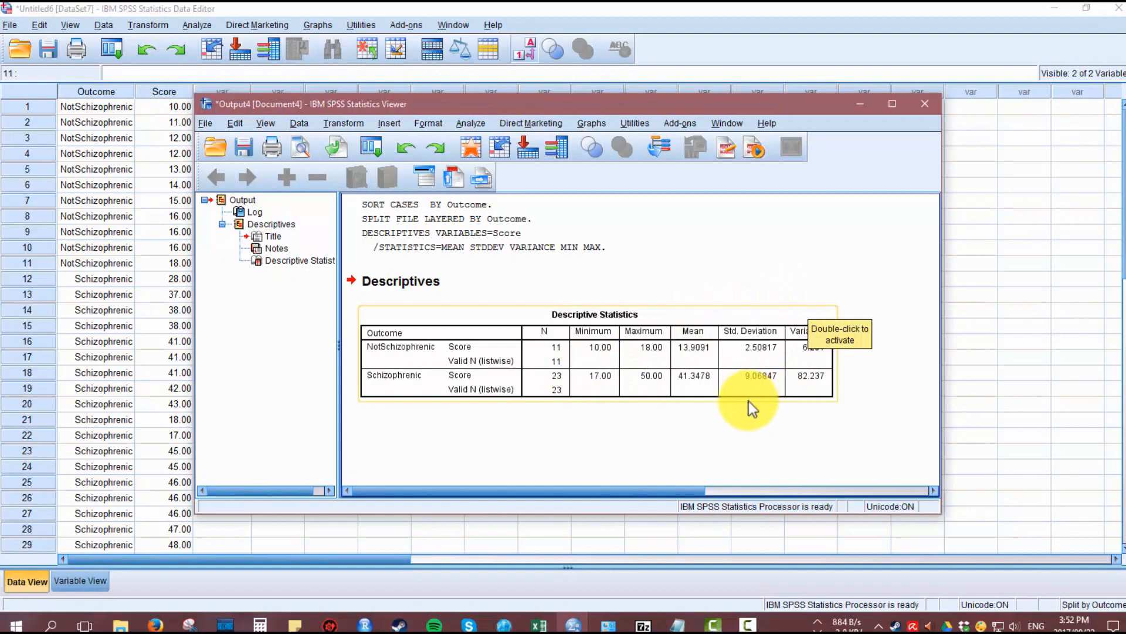
scroll(right, 3)
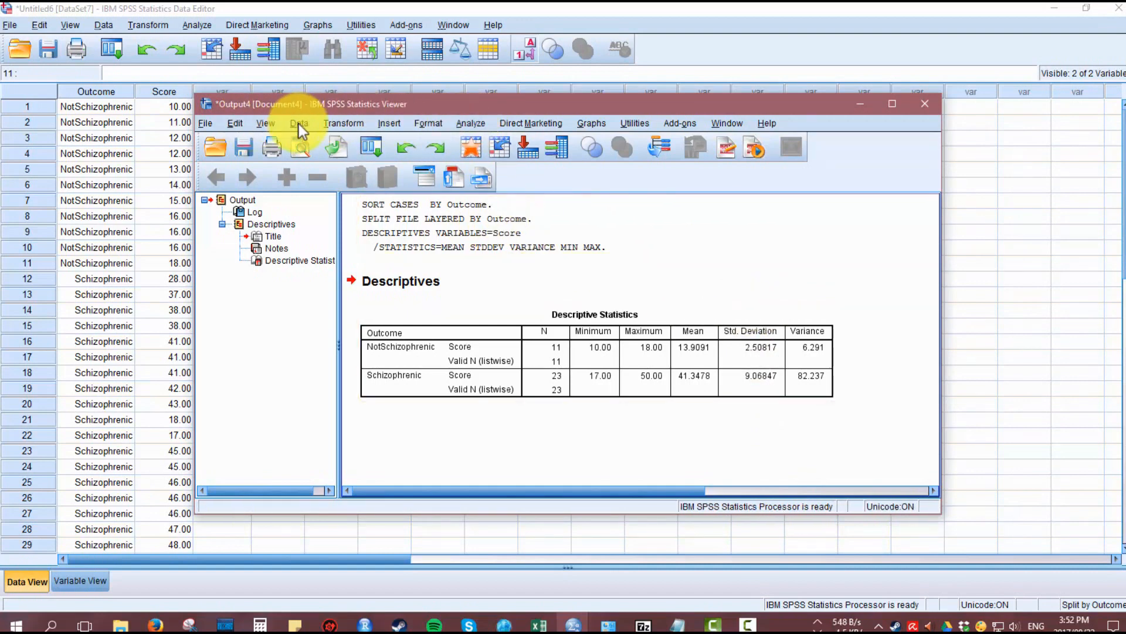
Reset Split File to analyze all cases together.
click(298, 122)
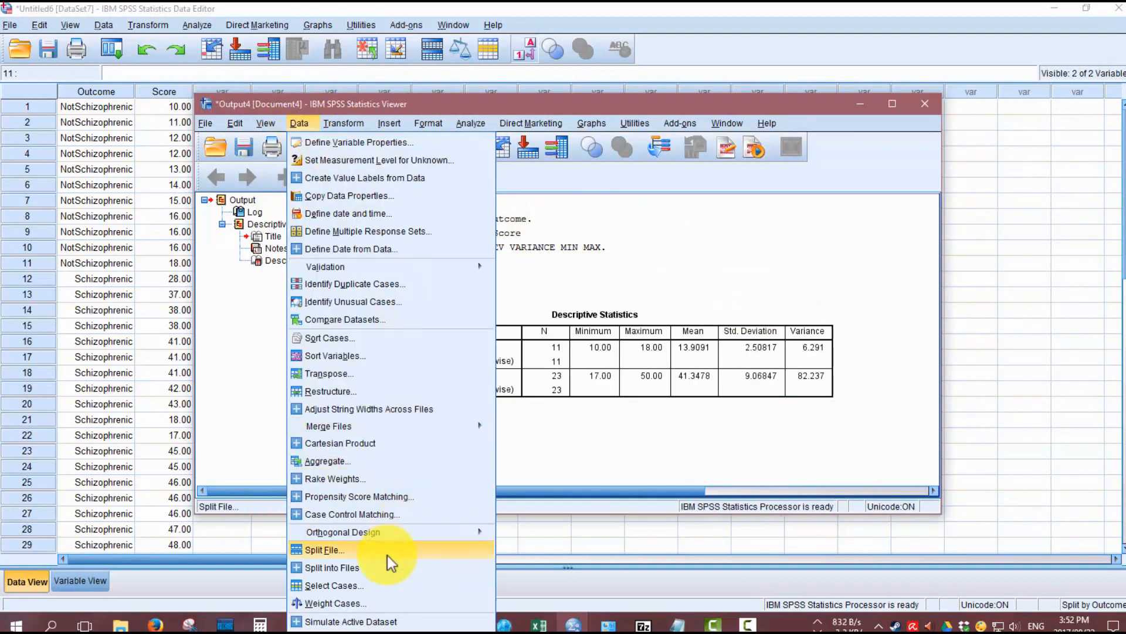
click(324, 550)
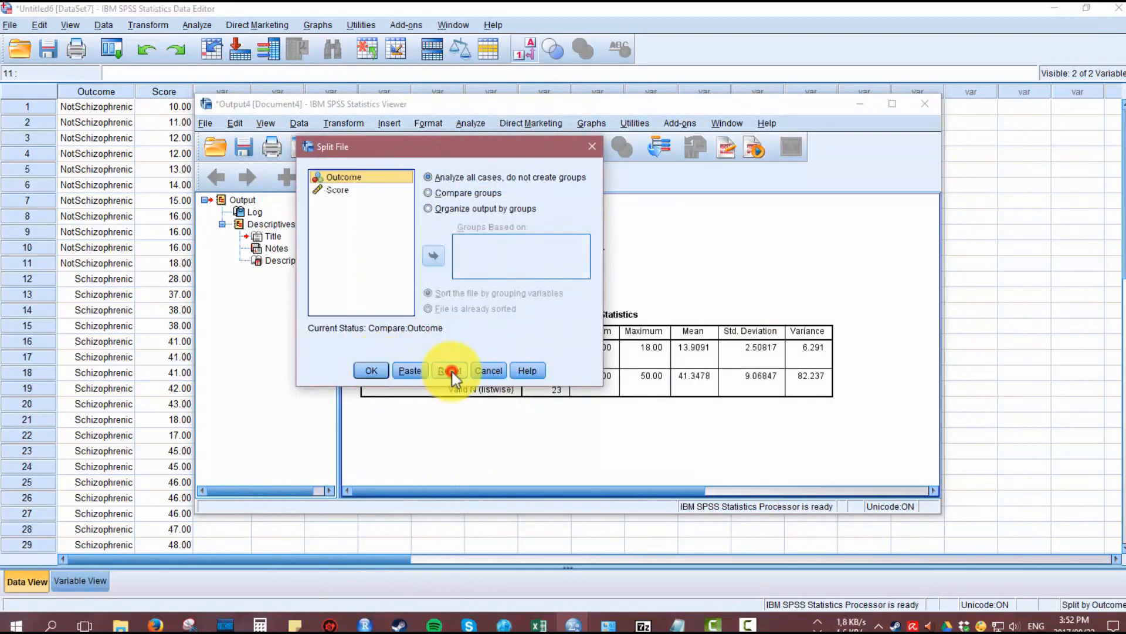
click(592, 123)
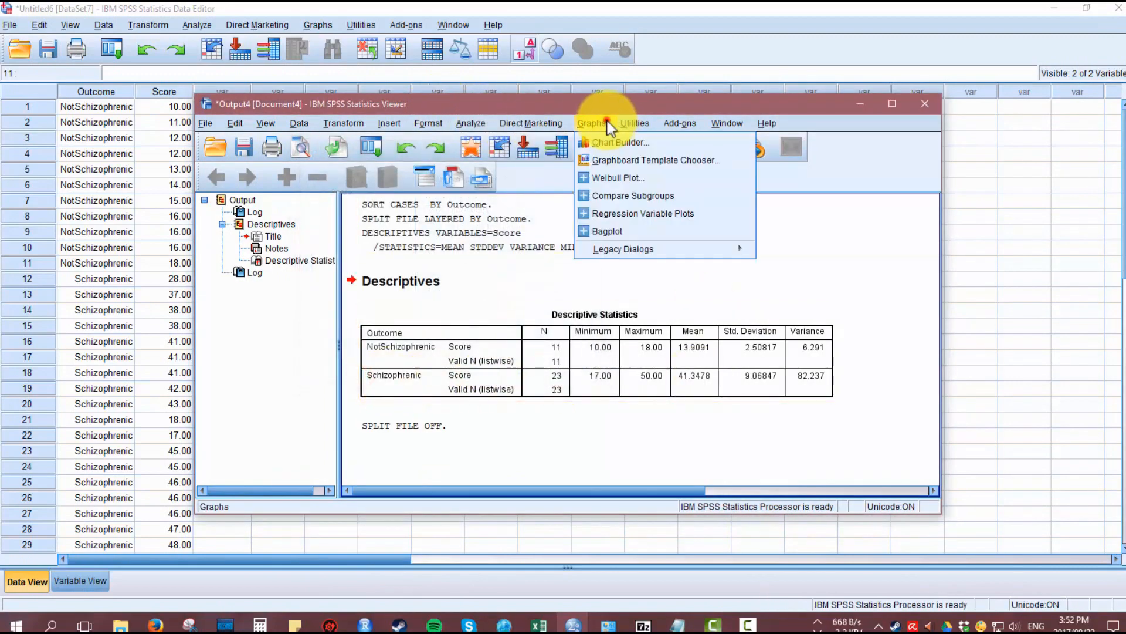
Build a box plot with Outcome on the X axis and Score on the Y axis.
click(621, 141)
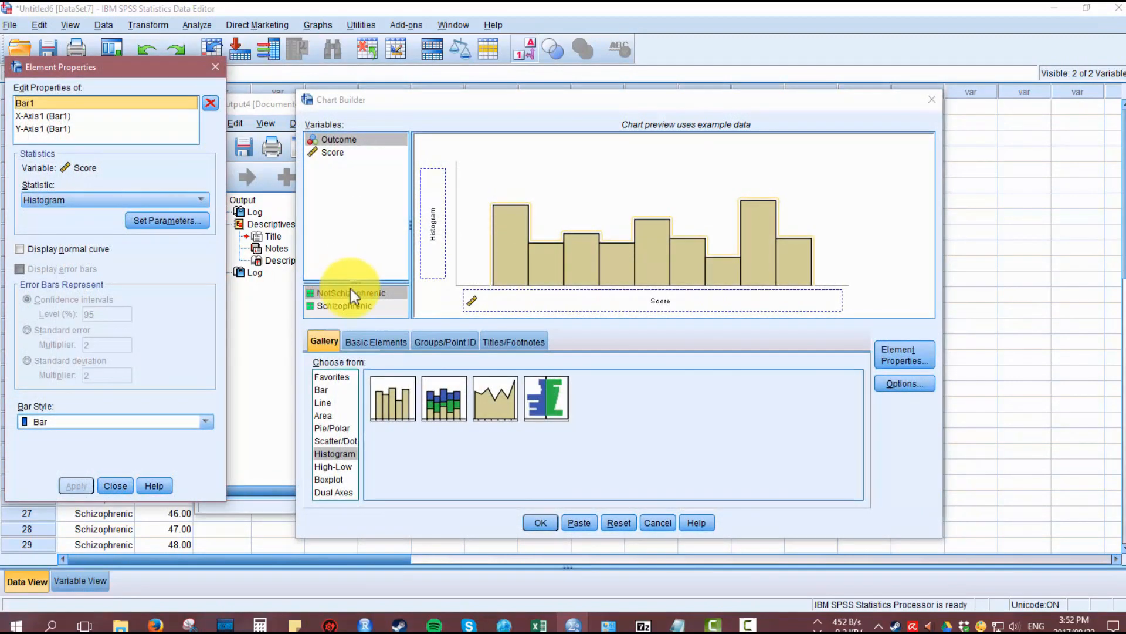
click(329, 480)
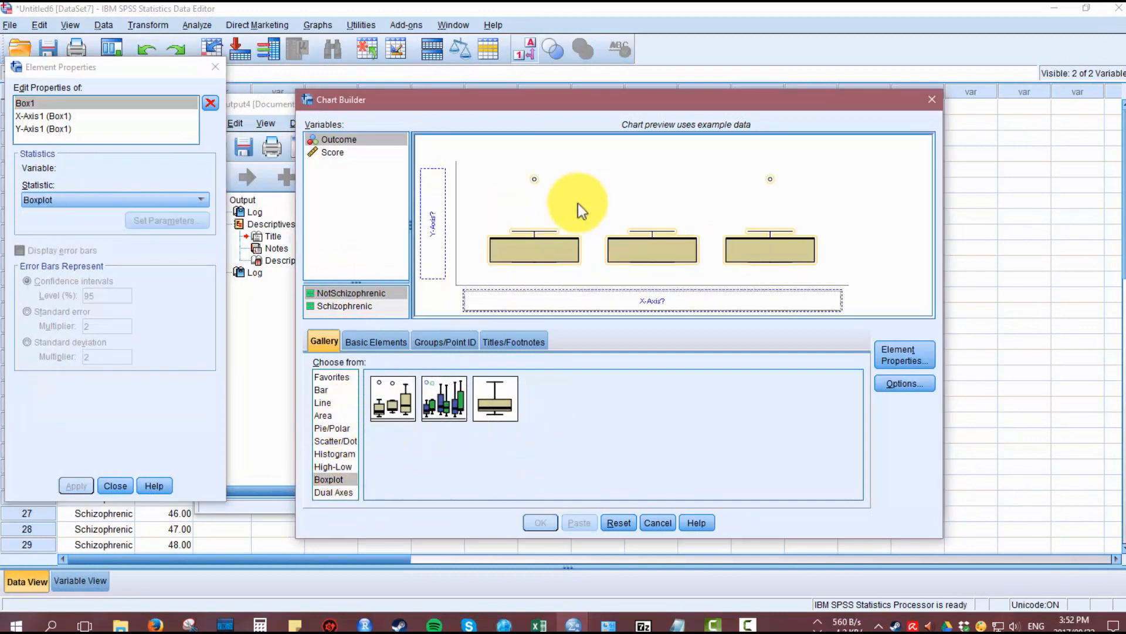
drag(338, 139, 596, 301)
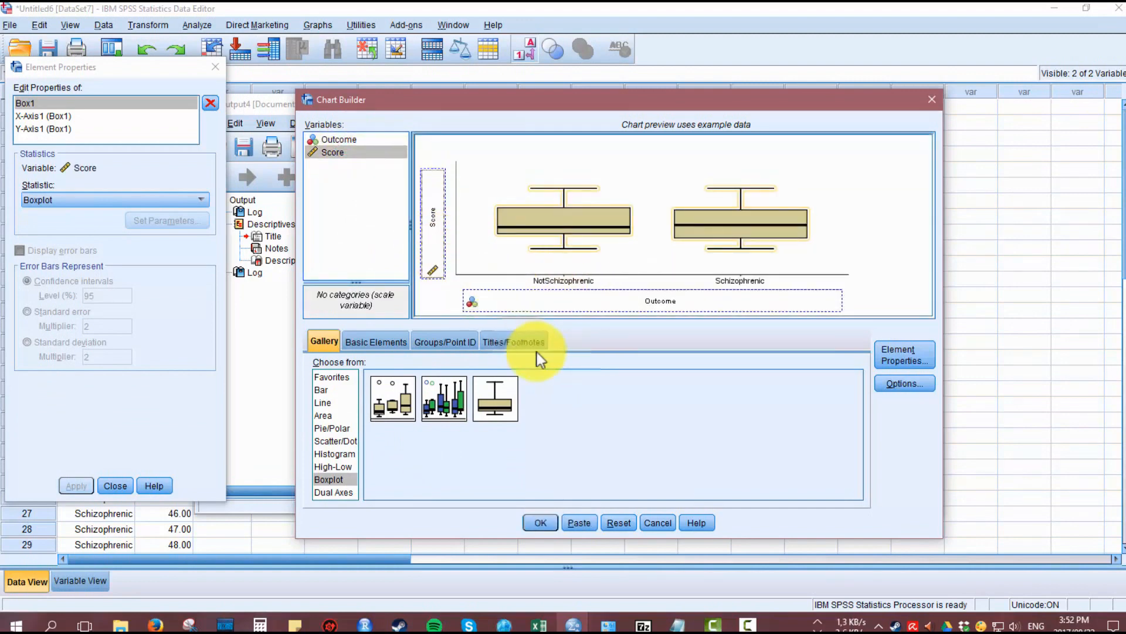
click(540, 522)
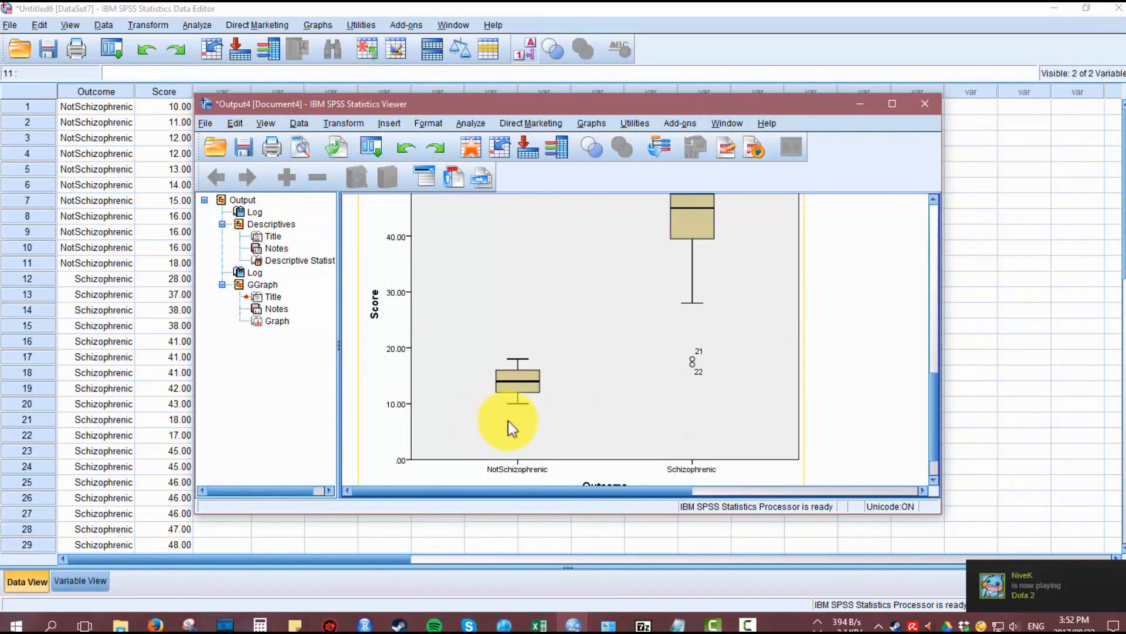
Maximize the Statistics Viewer so the whole box plot is visible.
click(893, 103)
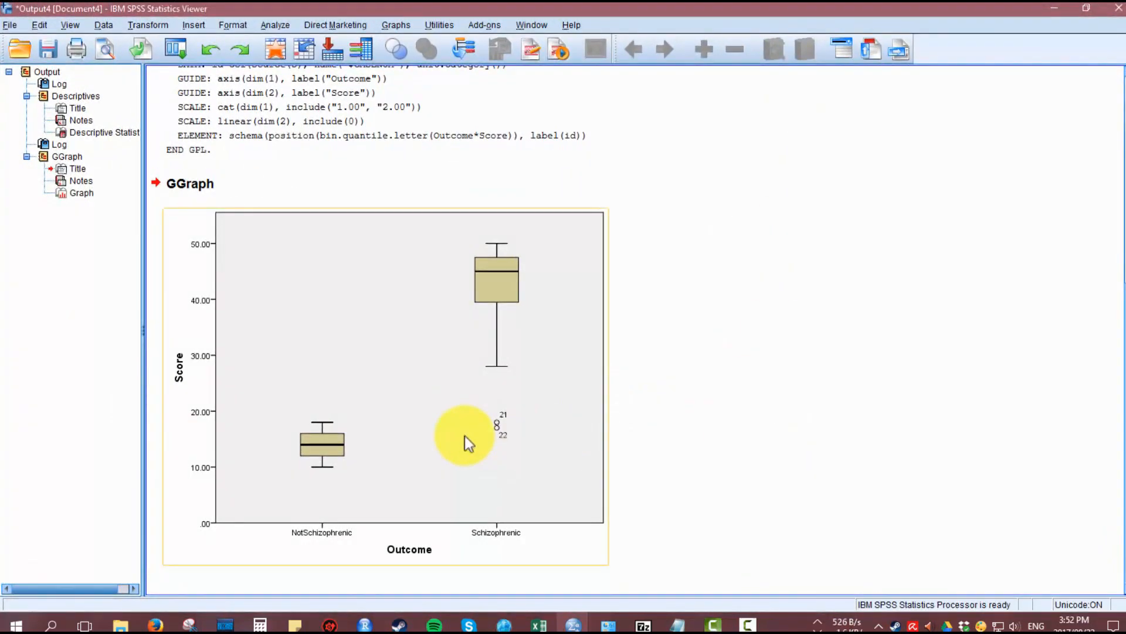
mouse_move(542, 237)
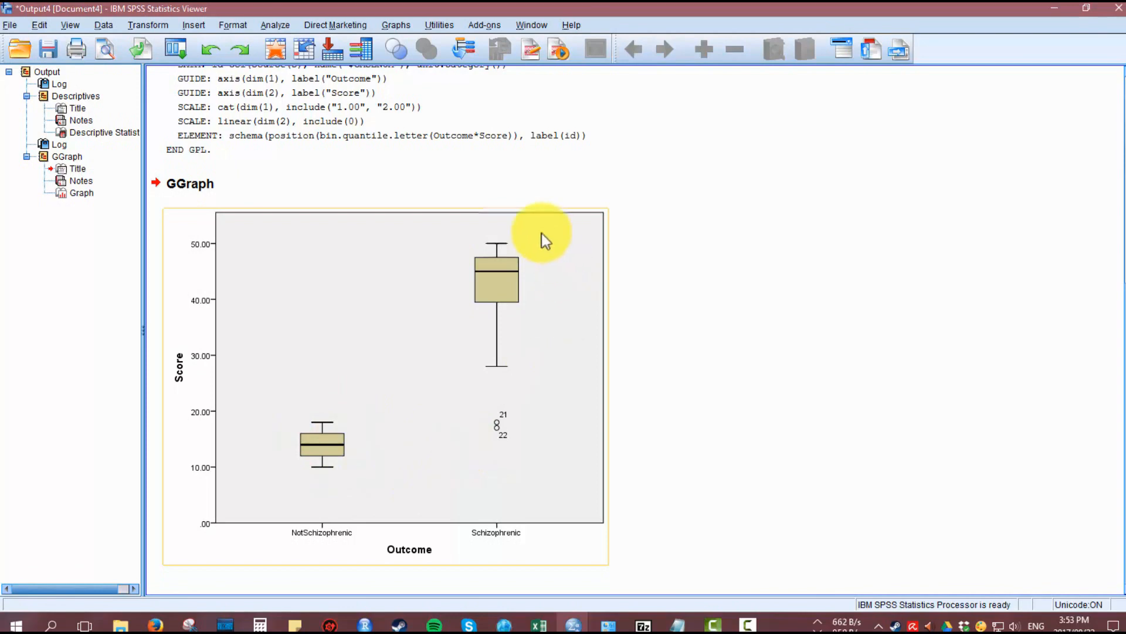
mouse_move(557, 295)
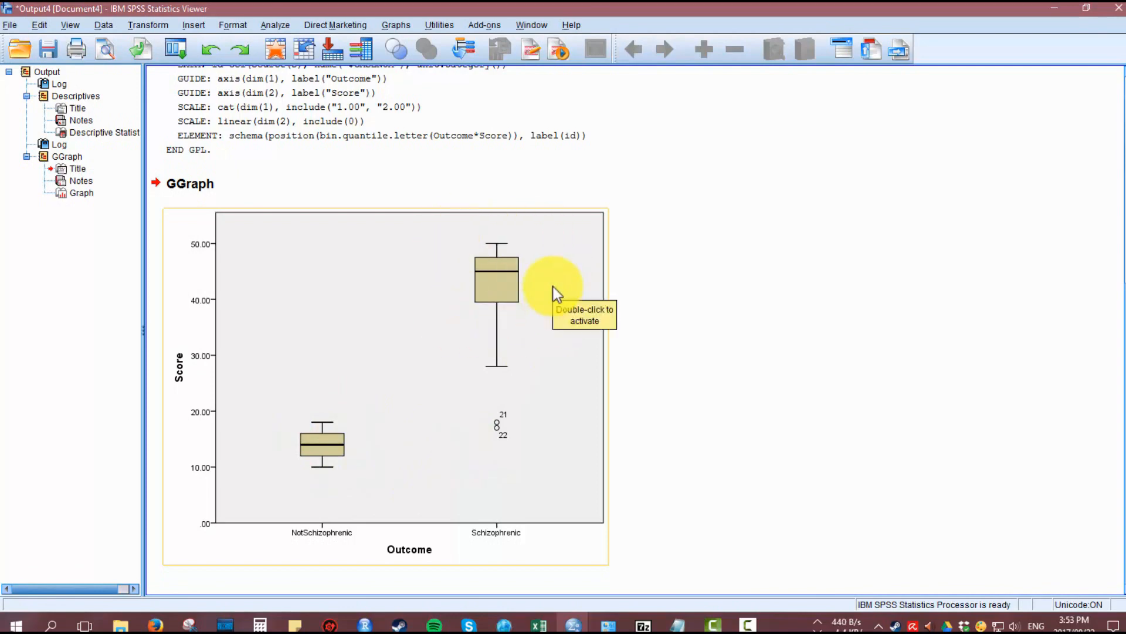
mouse_move(540, 279)
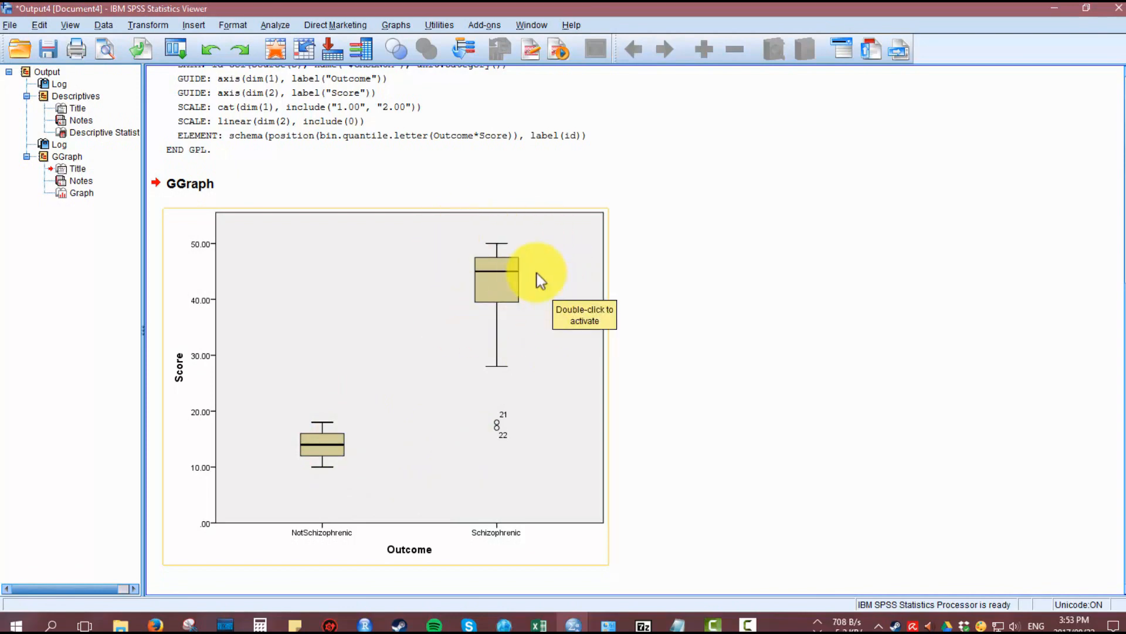
mouse_move(780, 276)
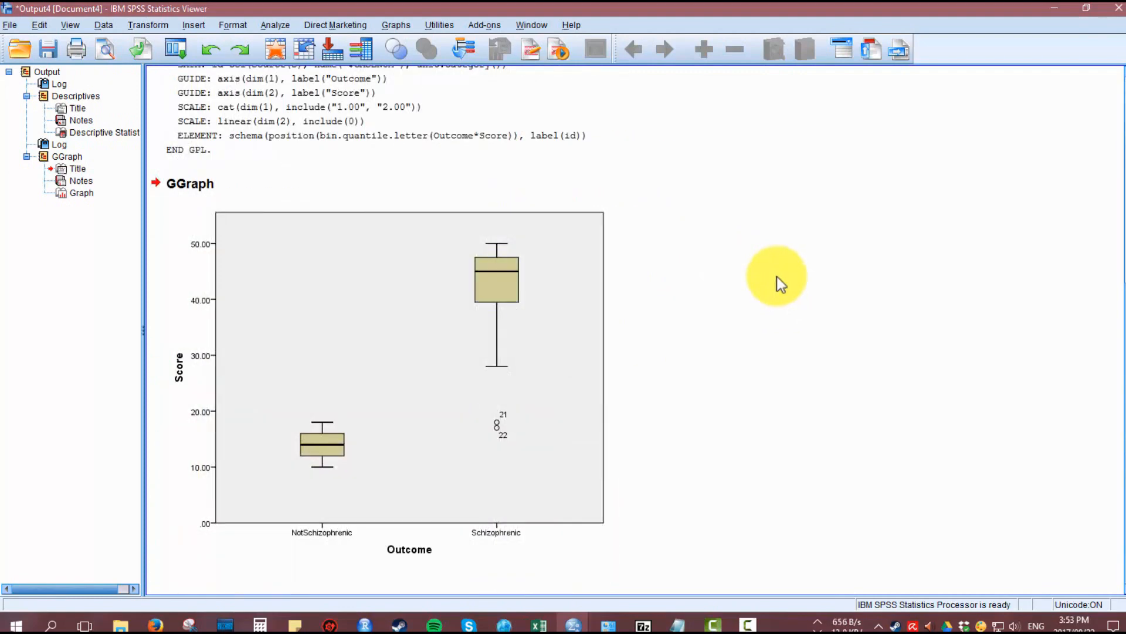
Configure an independent-samples t test of Score by Outcome groups 1 and 2, keeping 95% confidence and default bootstrap.
click(274, 24)
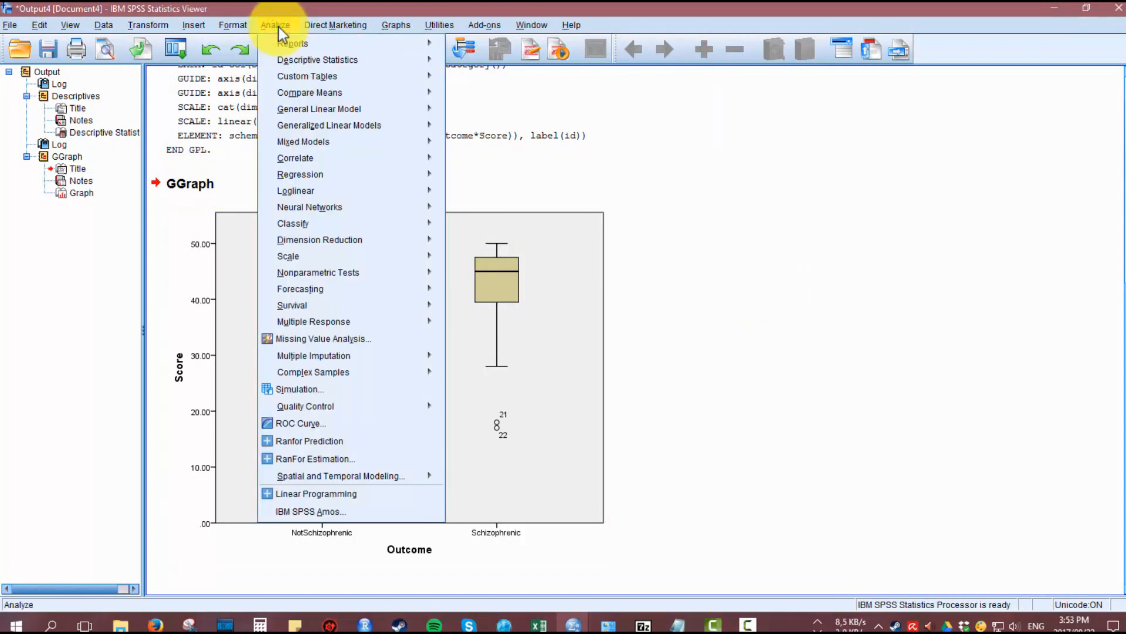
mouse_move(319, 109)
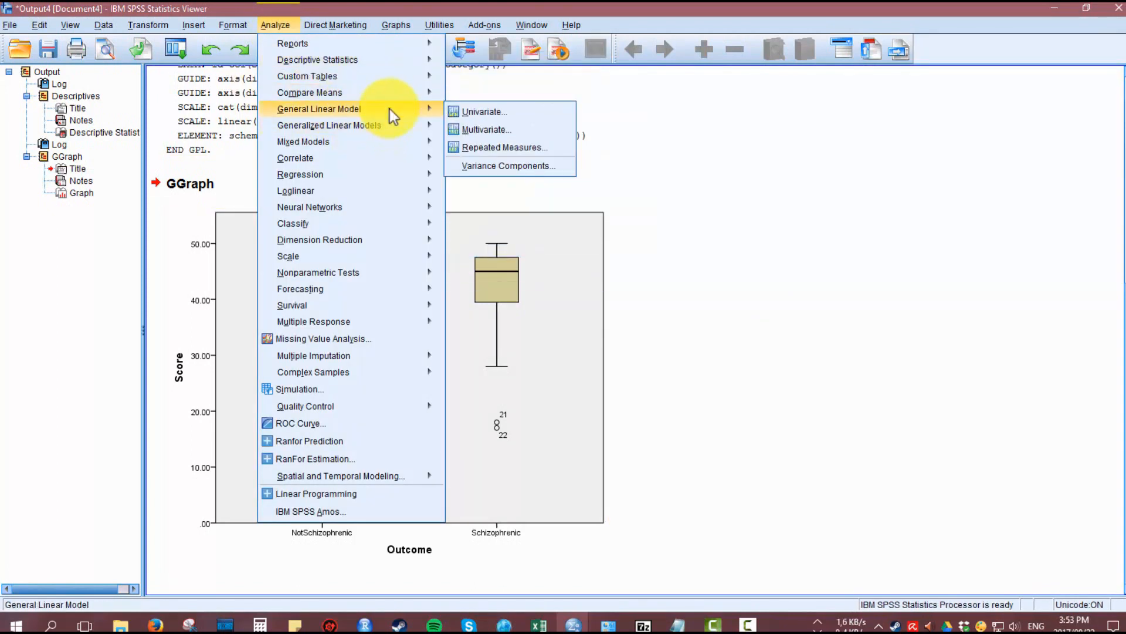
mouse_move(310, 93)
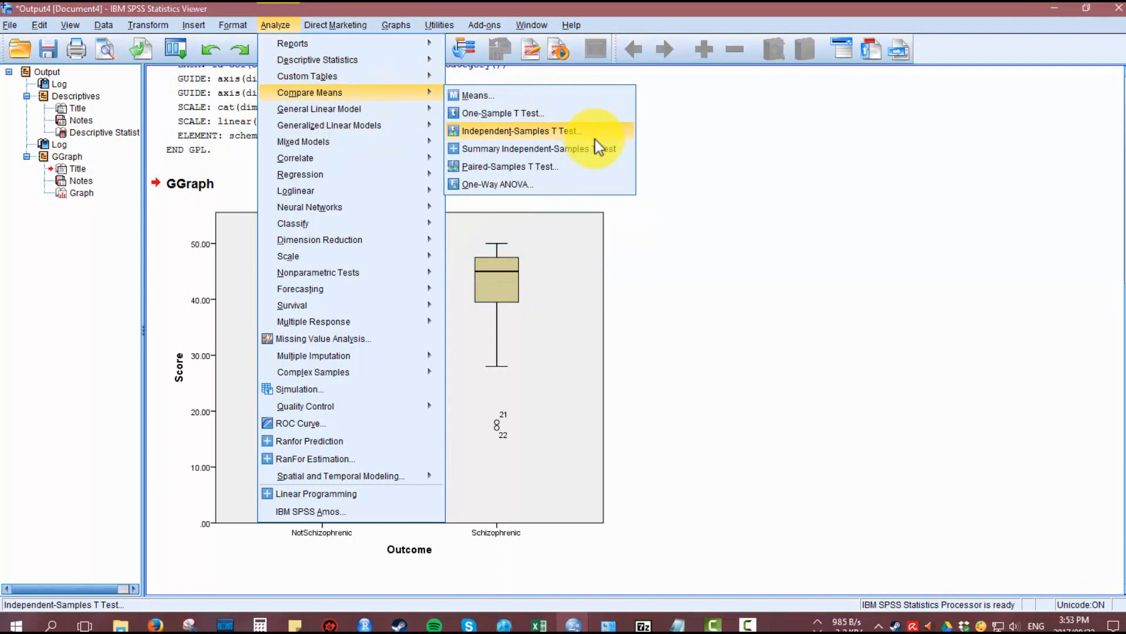
click(521, 131)
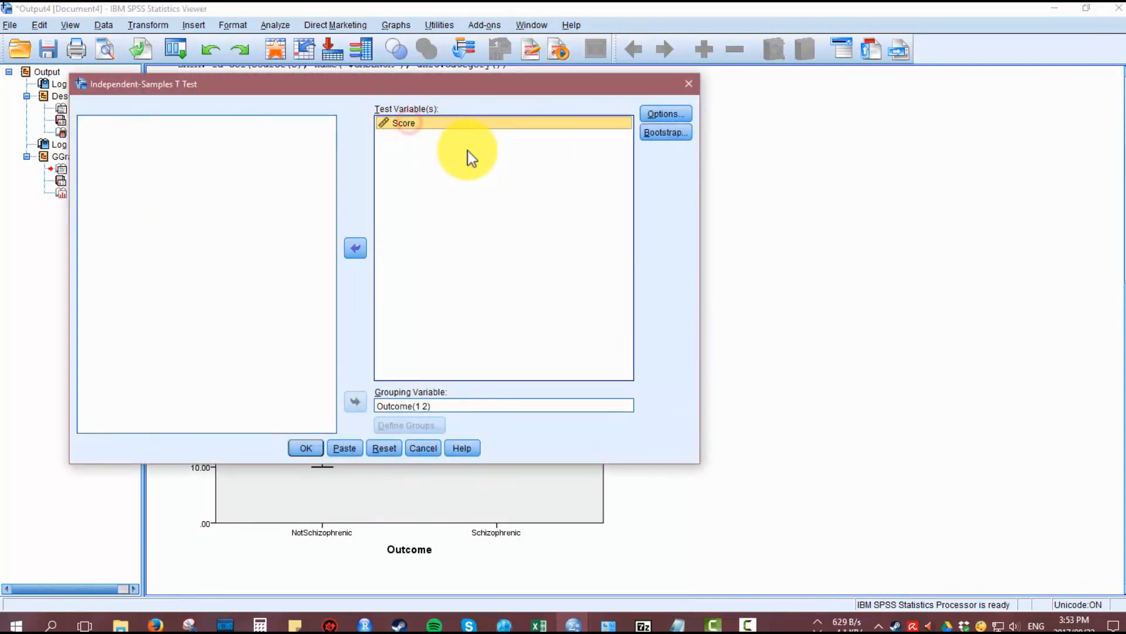
mouse_move(464, 159)
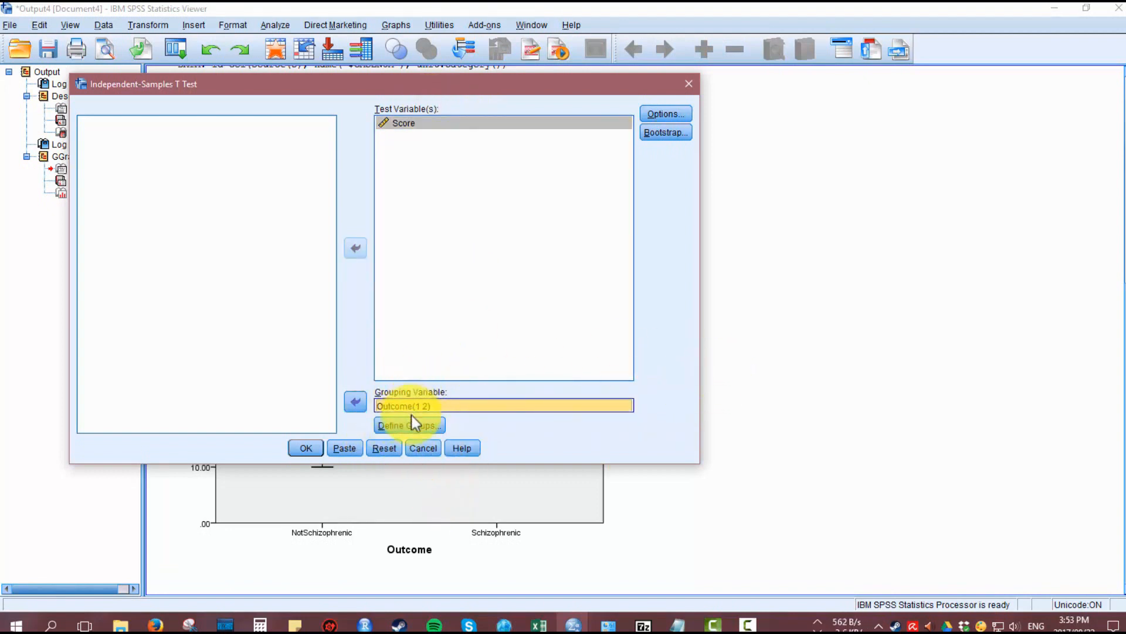
click(409, 426)
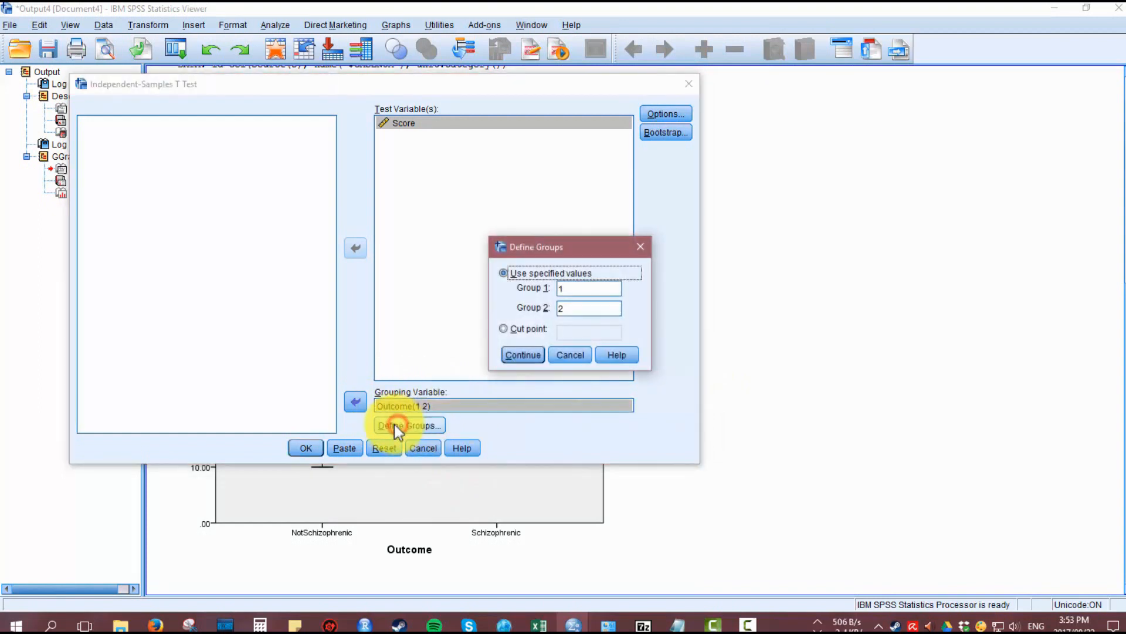
click(522, 354)
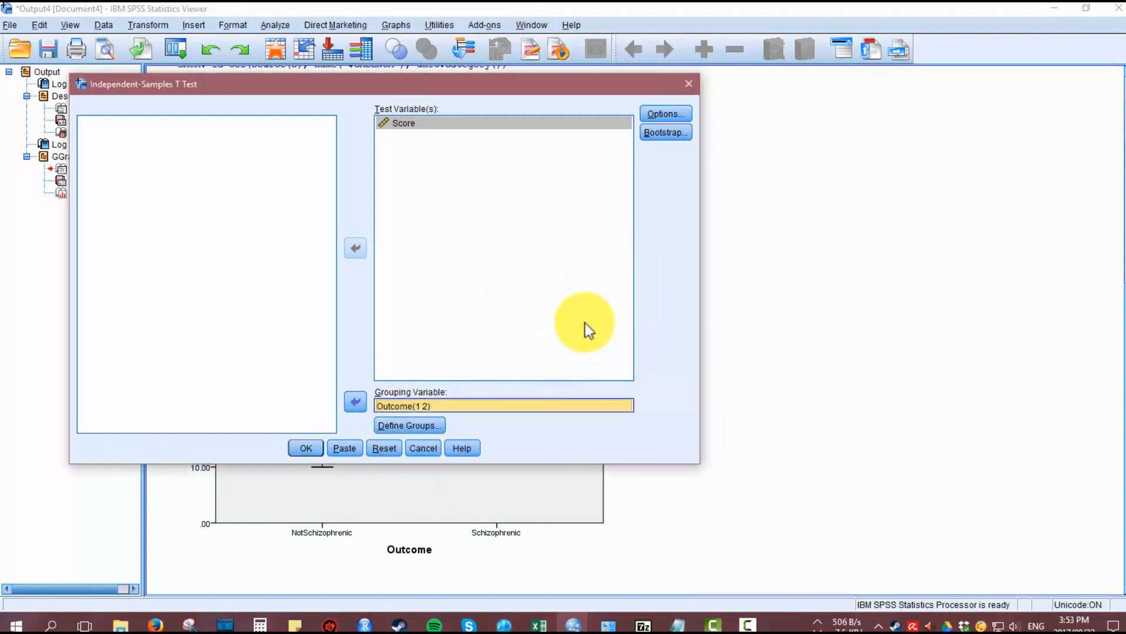
click(663, 114)
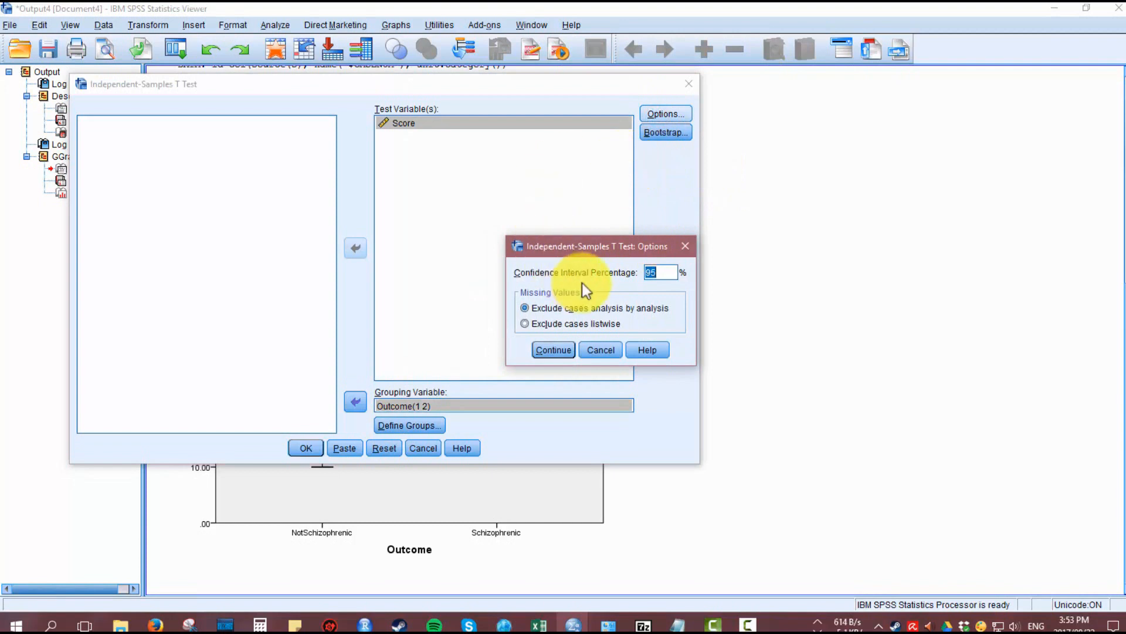
click(553, 349)
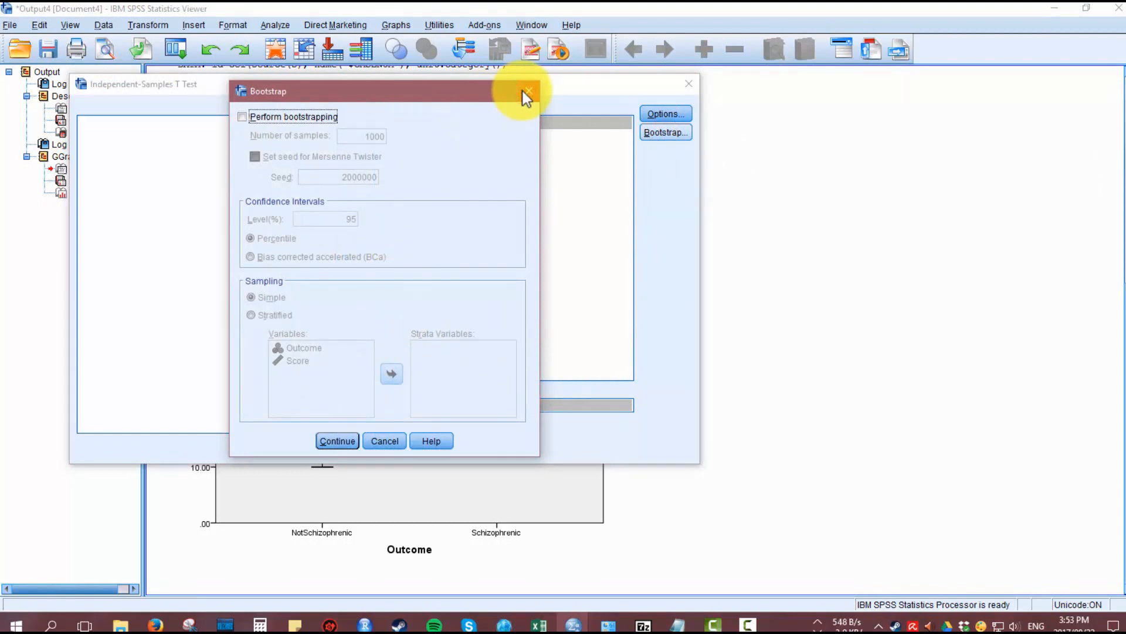
click(529, 91)
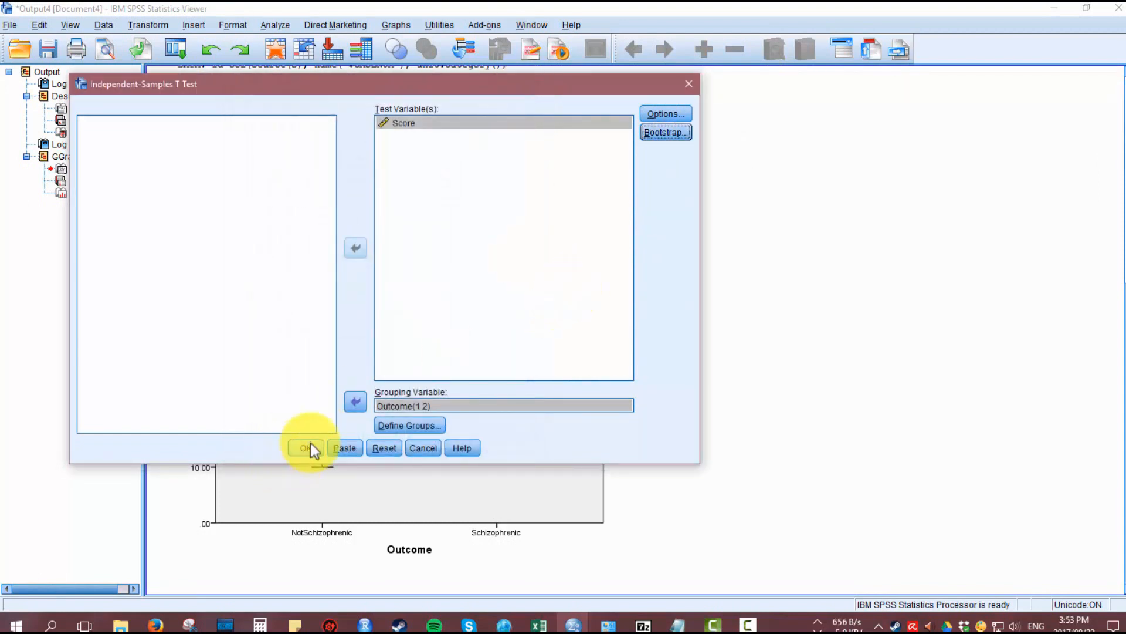
mouse_move(388, 384)
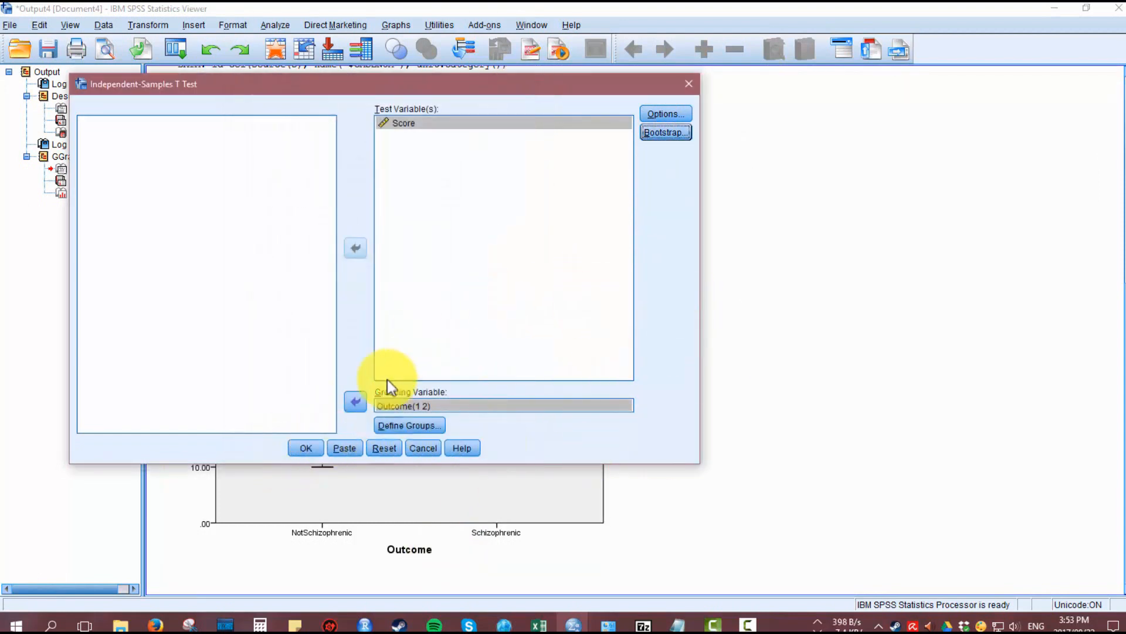
click(305, 448)
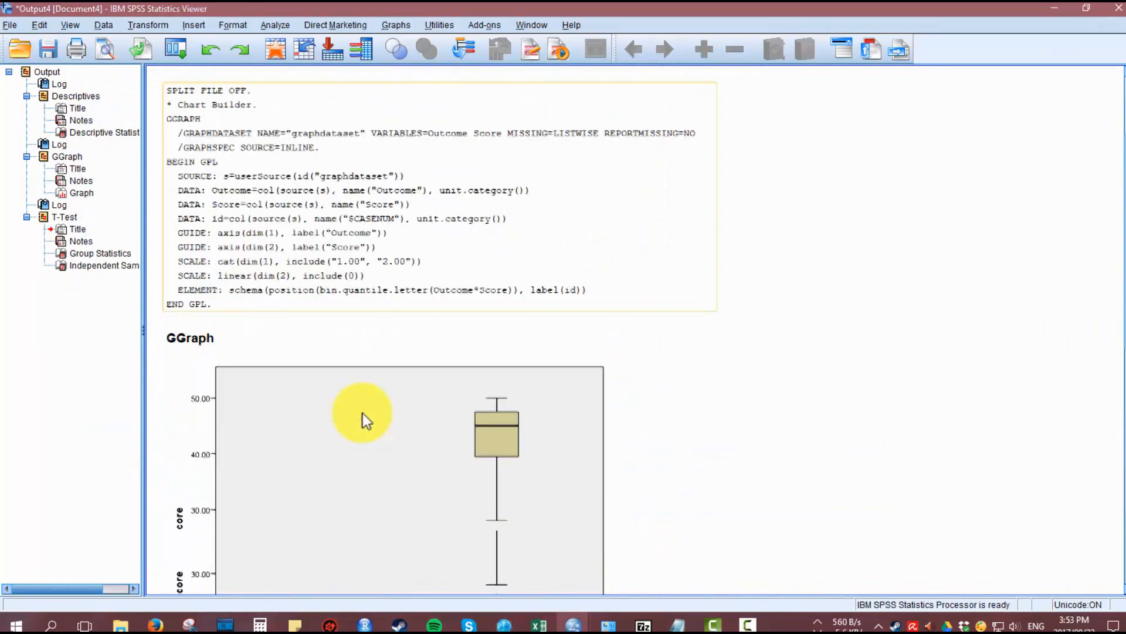
scroll(down, 3)
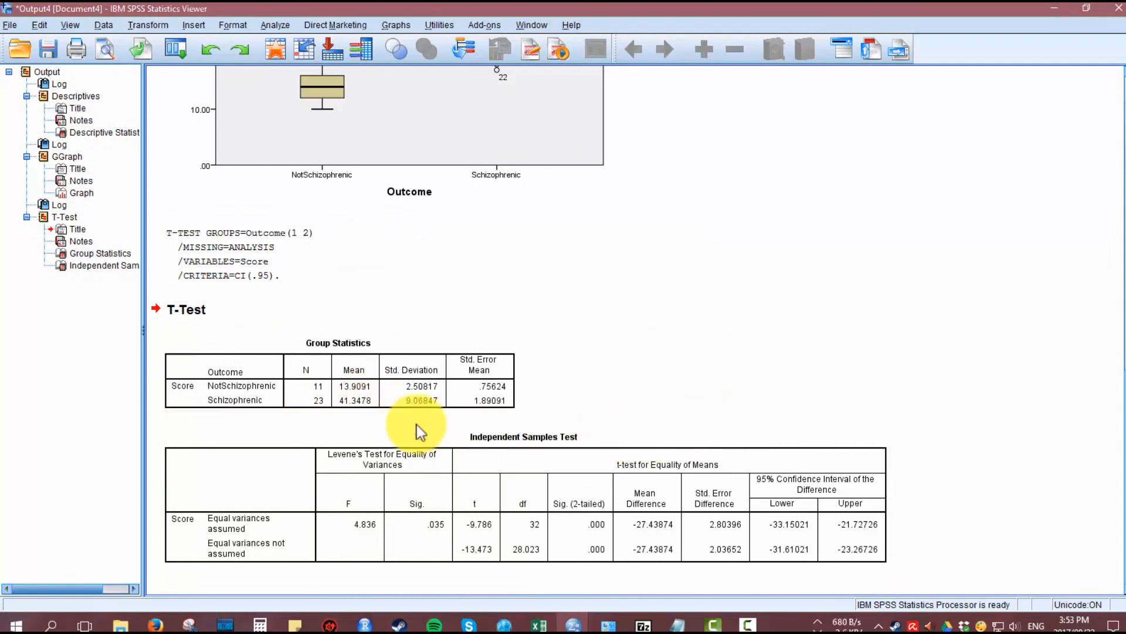
click(381, 467)
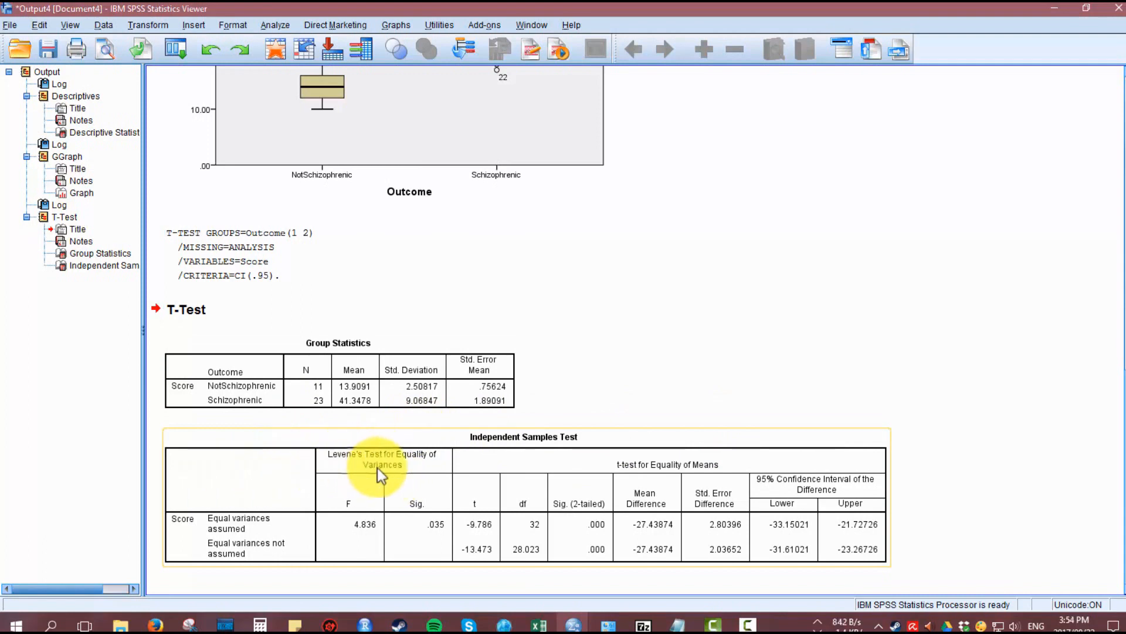
mouse_move(454, 467)
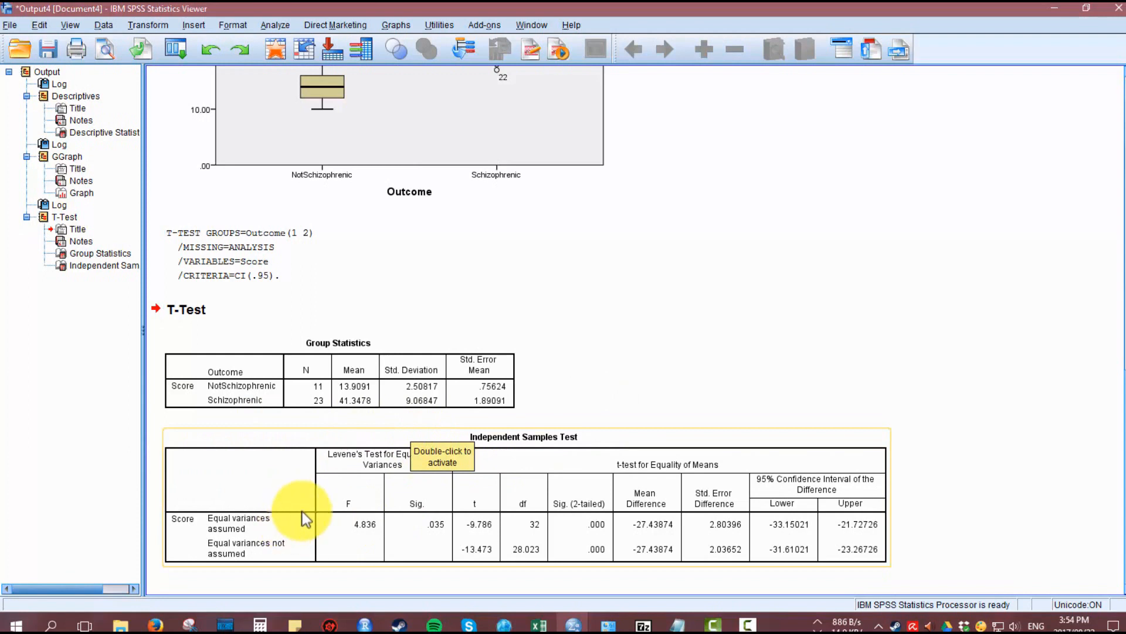
mouse_move(952, 359)
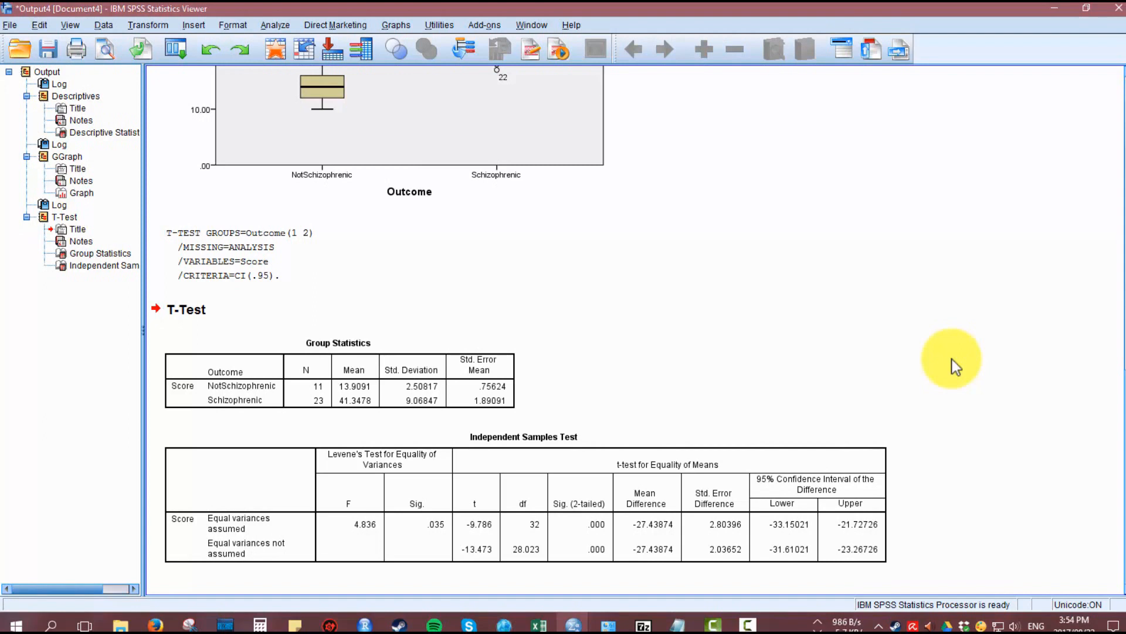
click(452, 503)
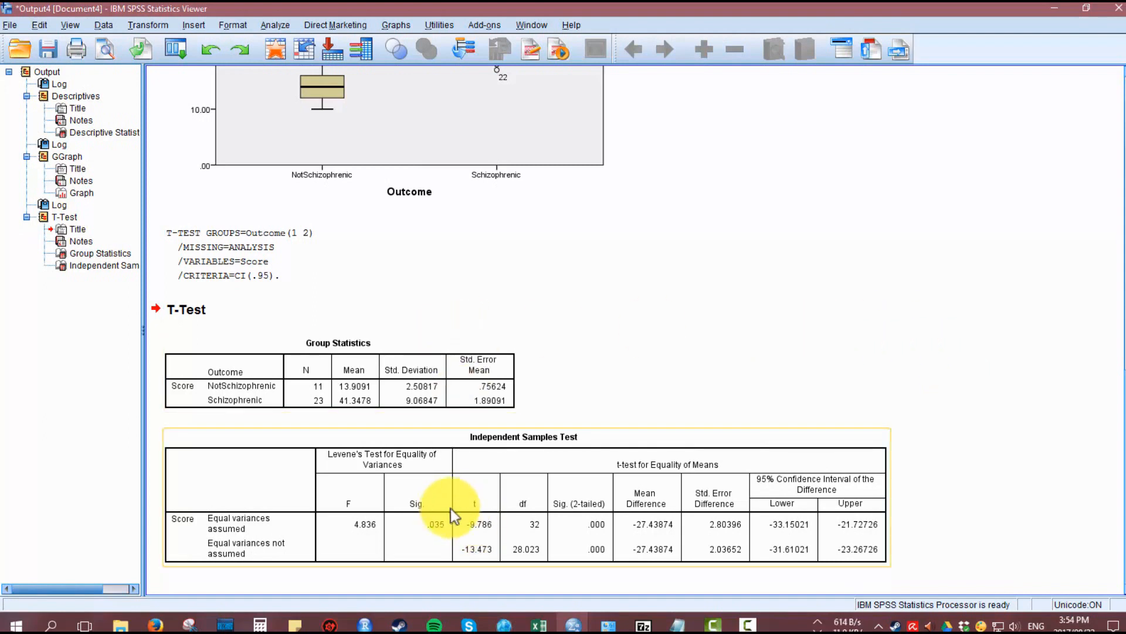
mouse_move(431, 535)
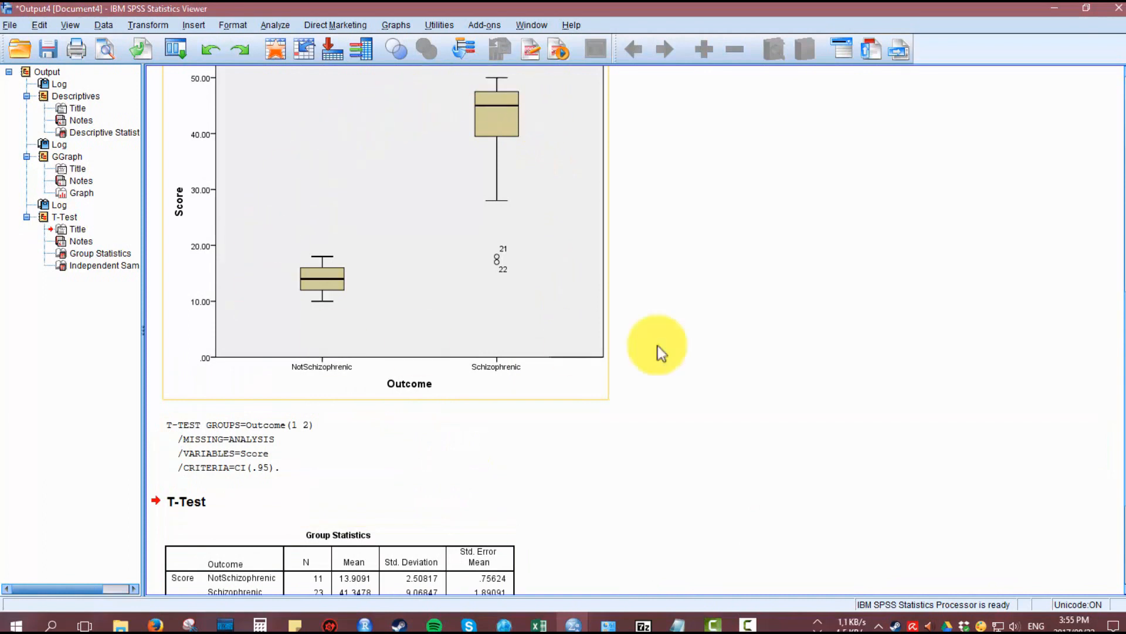
Start the legacy Two-Independent-Samples nonparametric test from the Analyze menu.
scroll(down, 3)
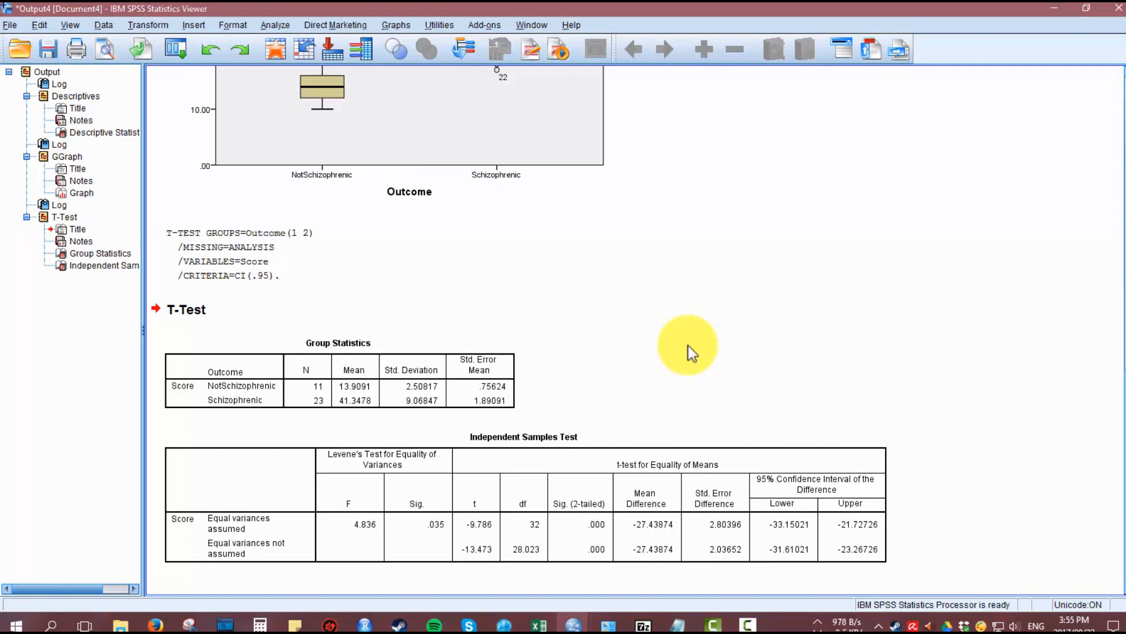
mouse_move(655, 302)
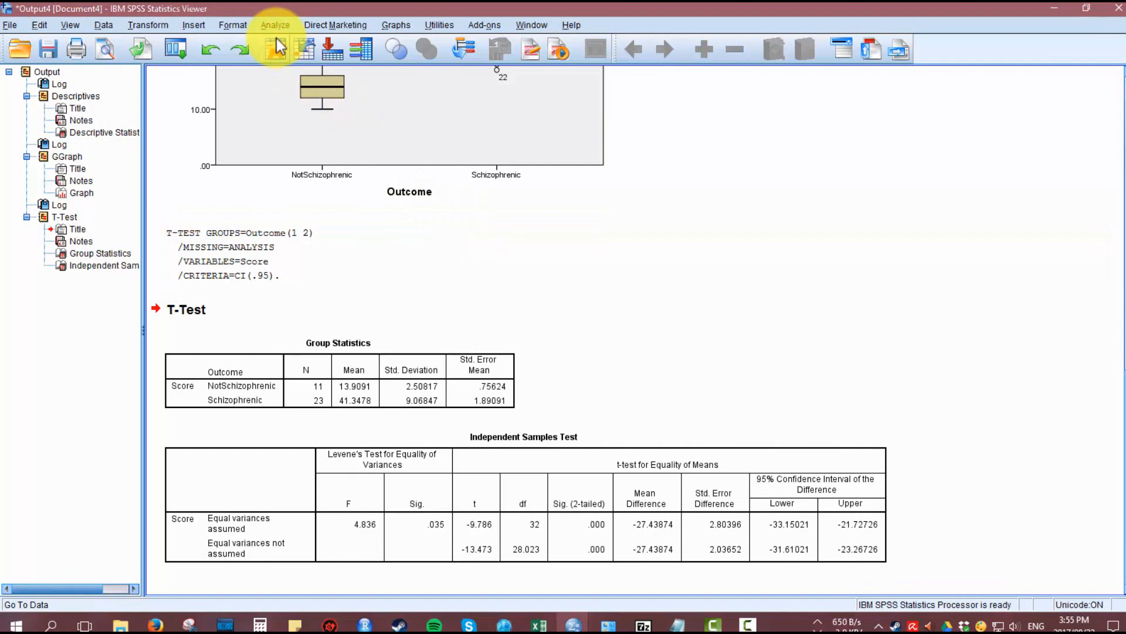
click(275, 25)
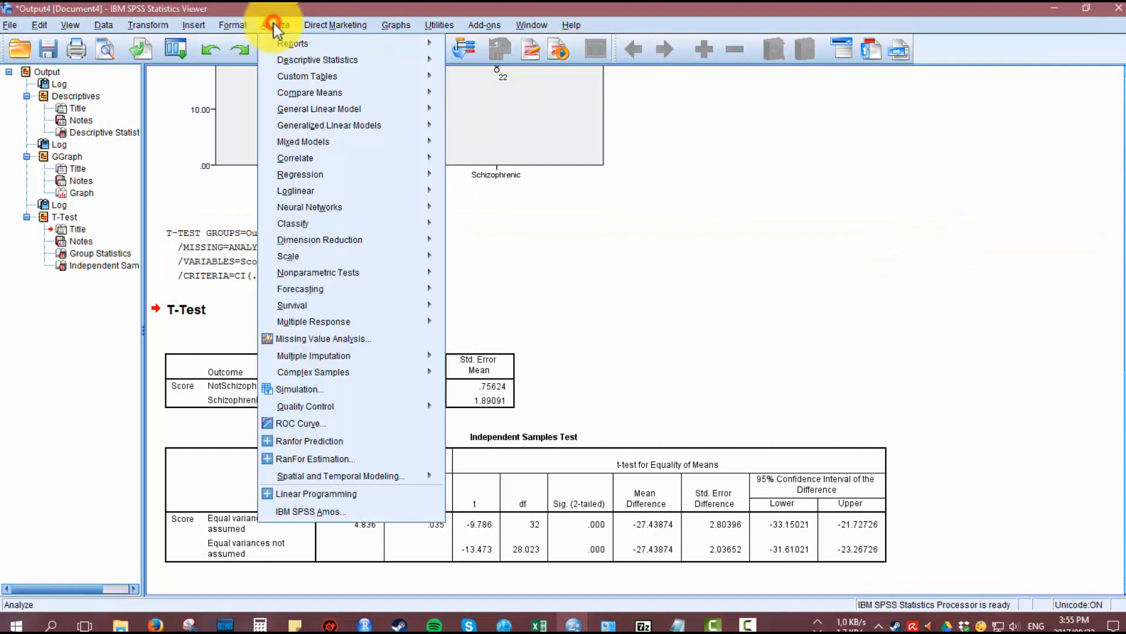
mouse_move(317, 272)
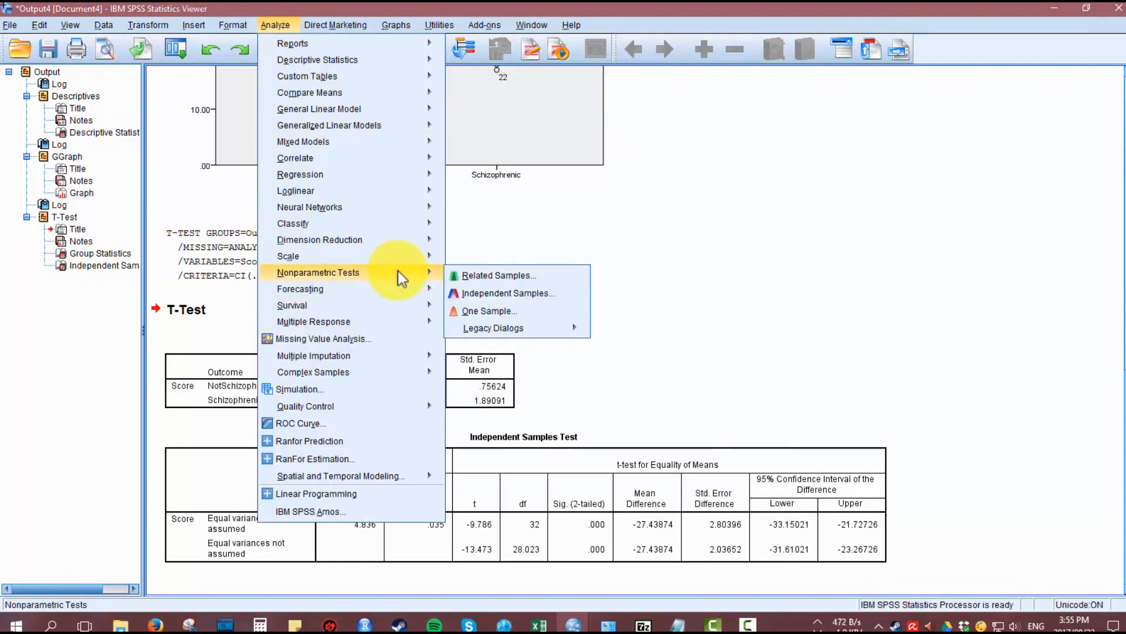
mouse_move(509, 293)
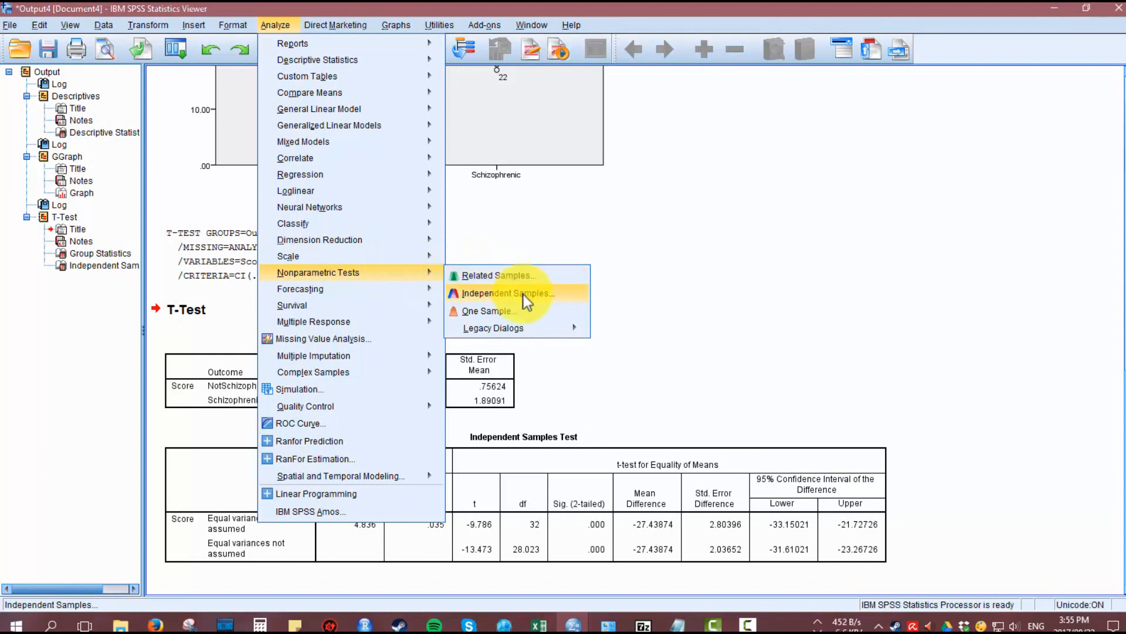
mouse_move(492, 327)
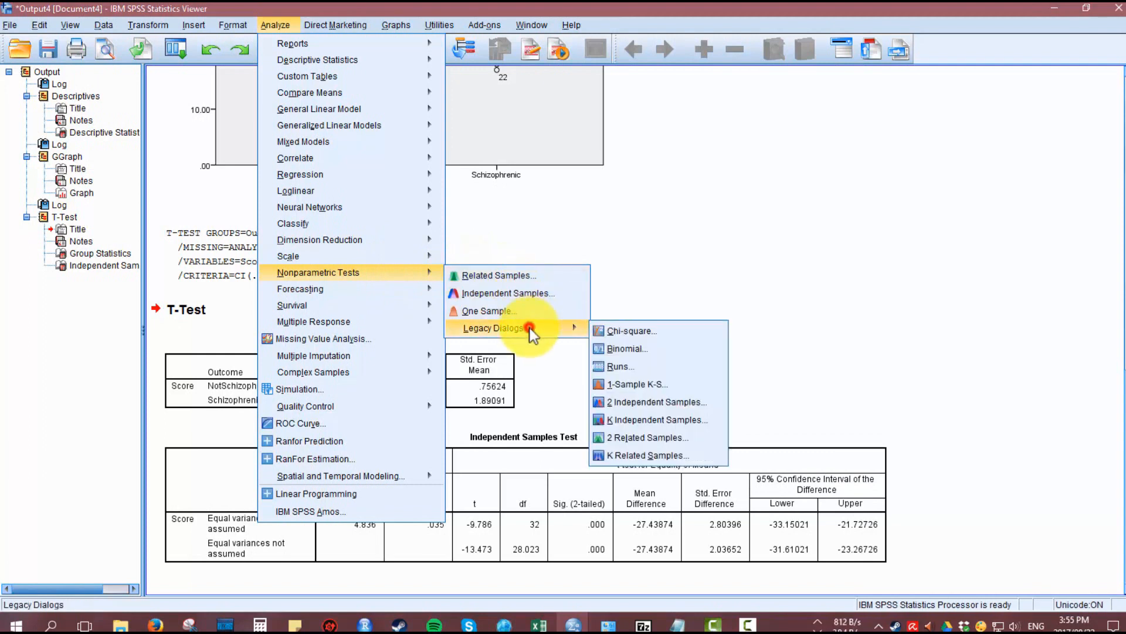
mouse_move(648, 438)
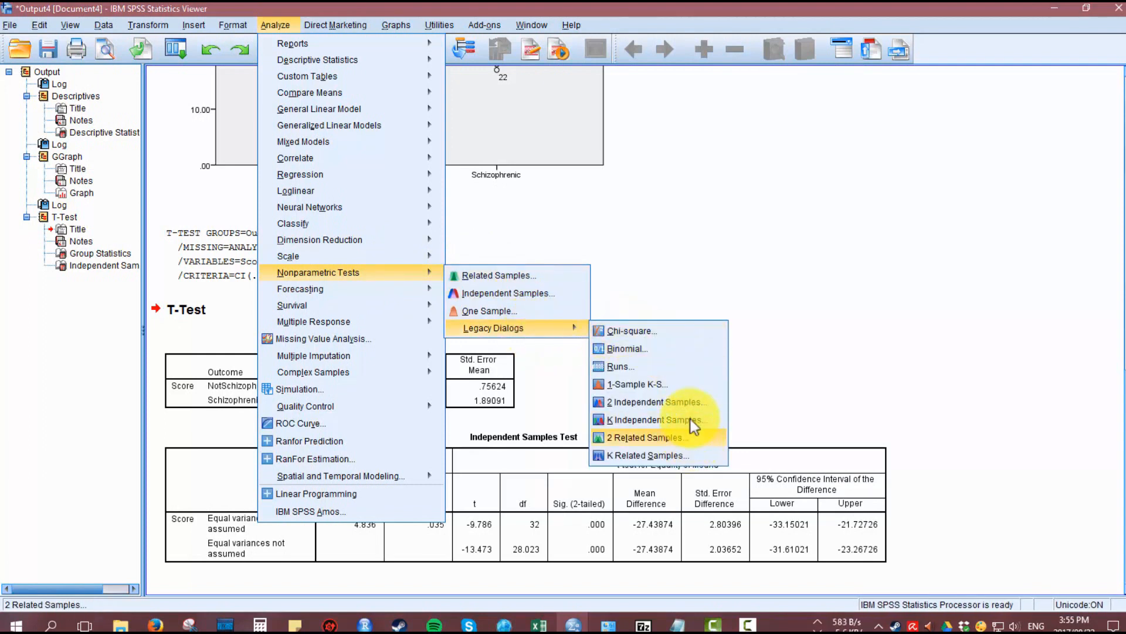
click(655, 402)
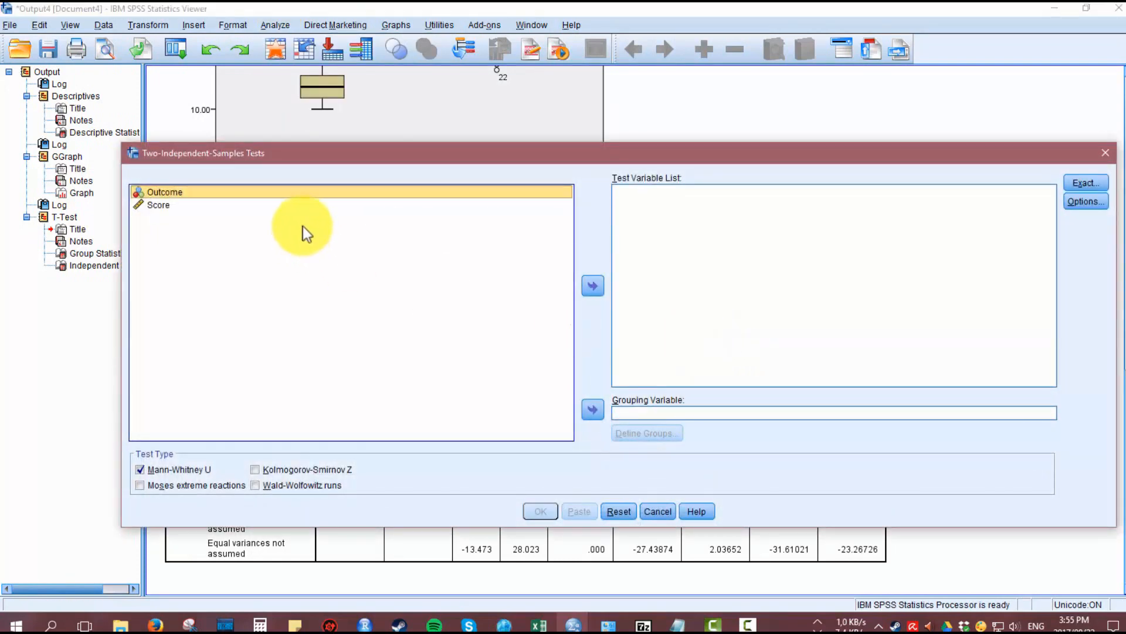
Make Score the test variable and Outcome the grouping variable with groups 1 and 2.
click(592, 285)
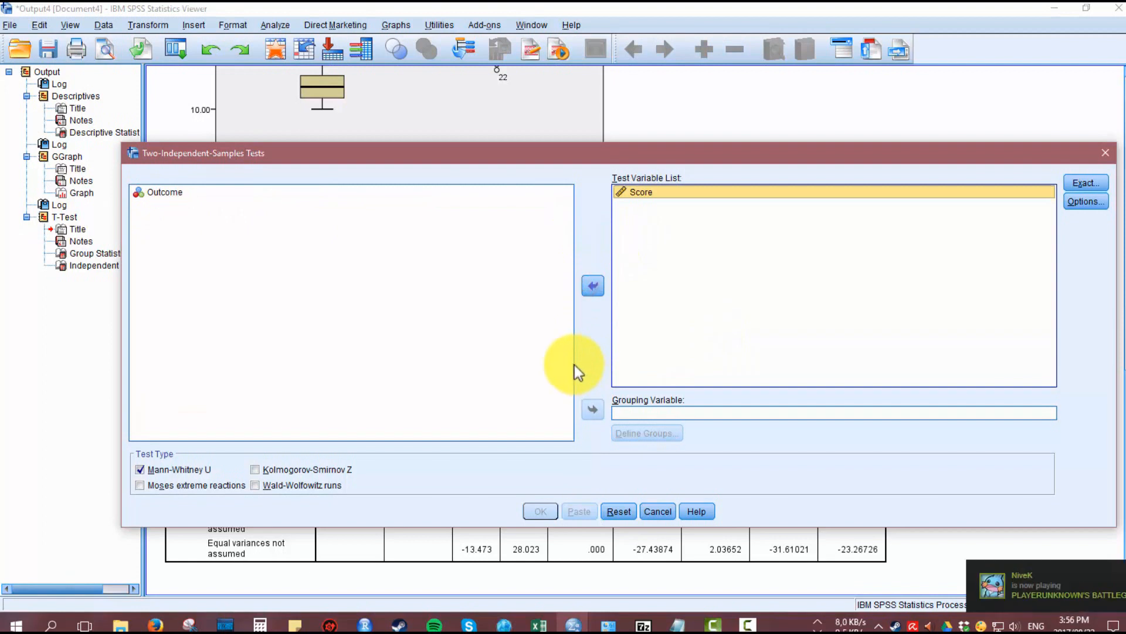
click(165, 192)
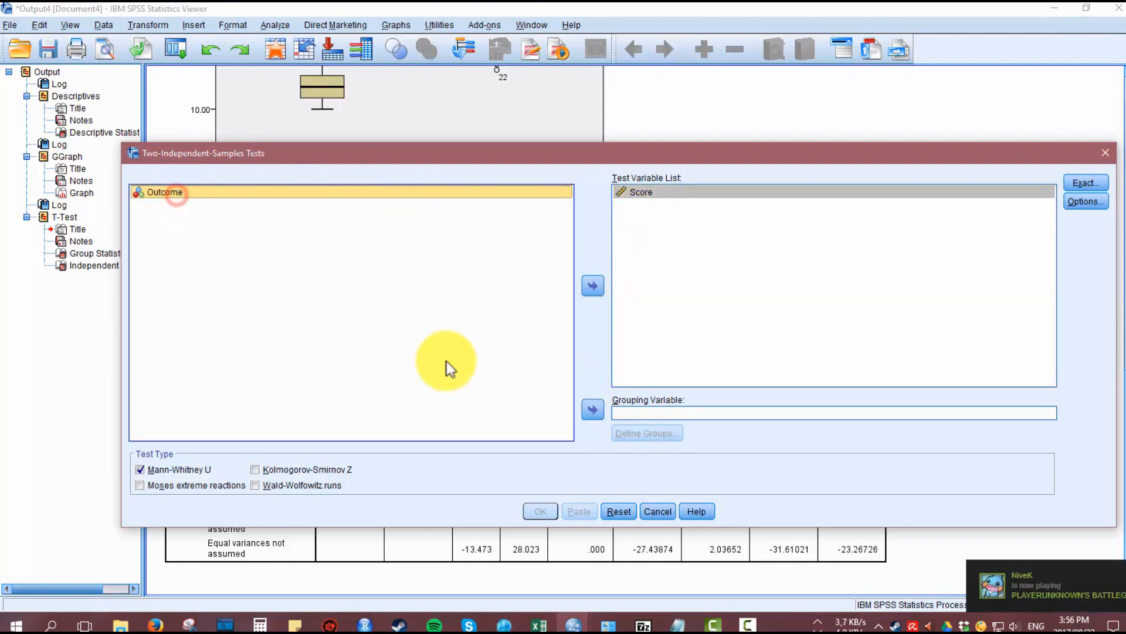
click(592, 409)
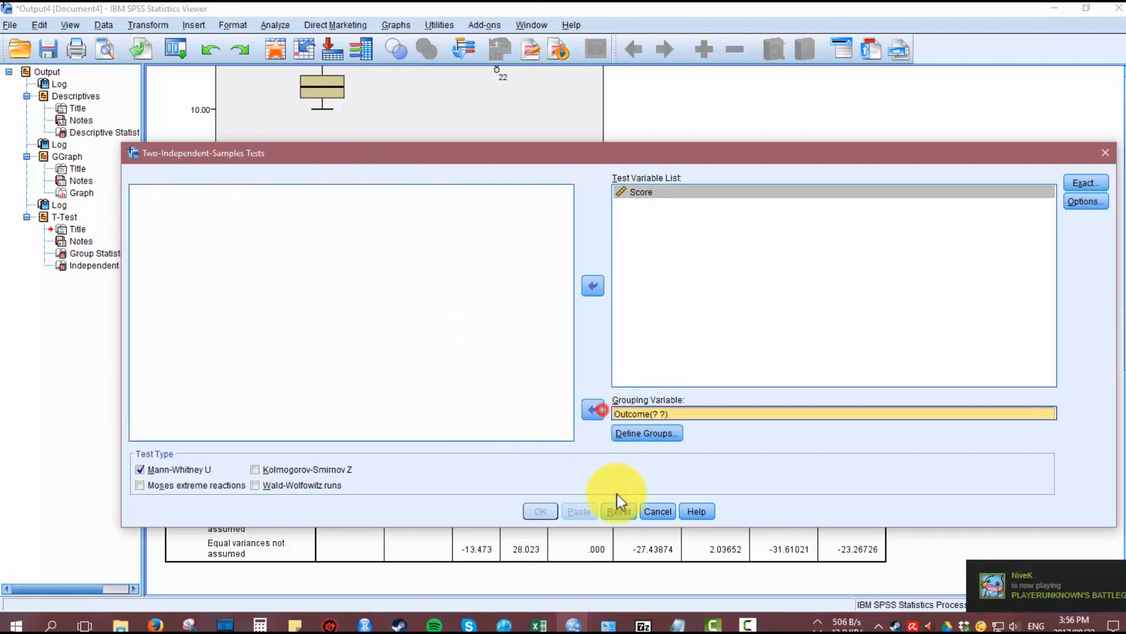
click(645, 433)
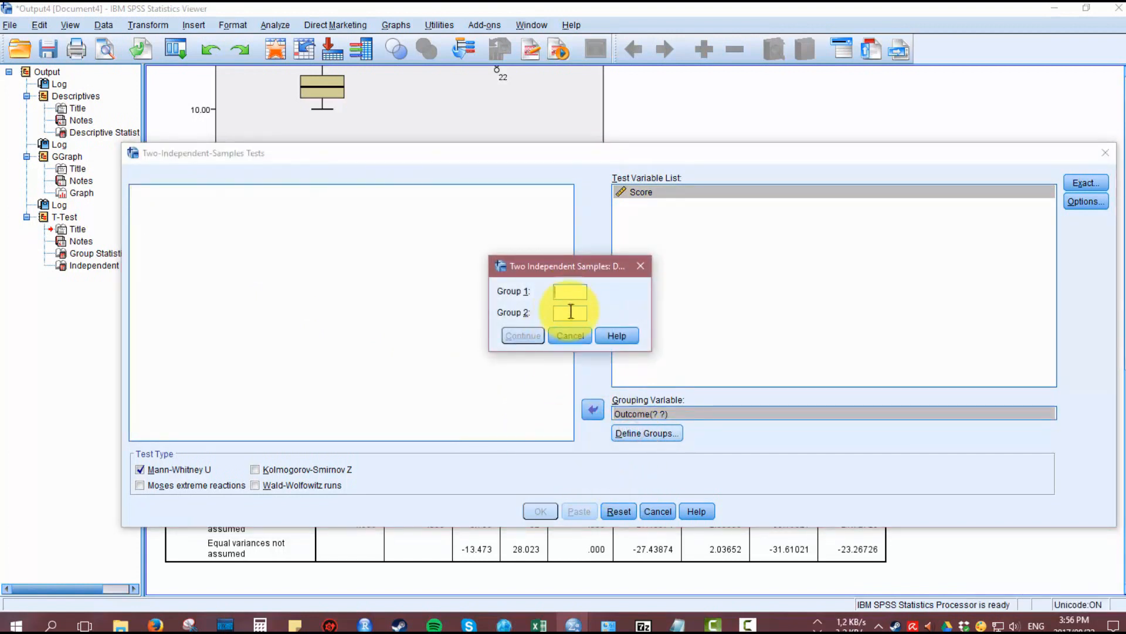
text(2)
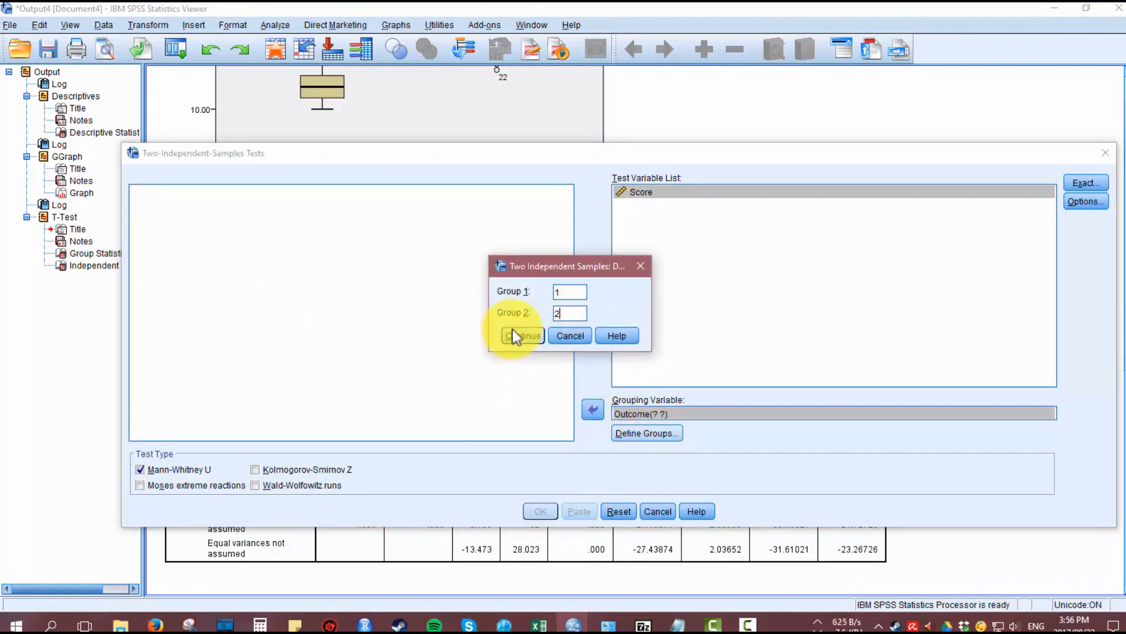
click(522, 336)
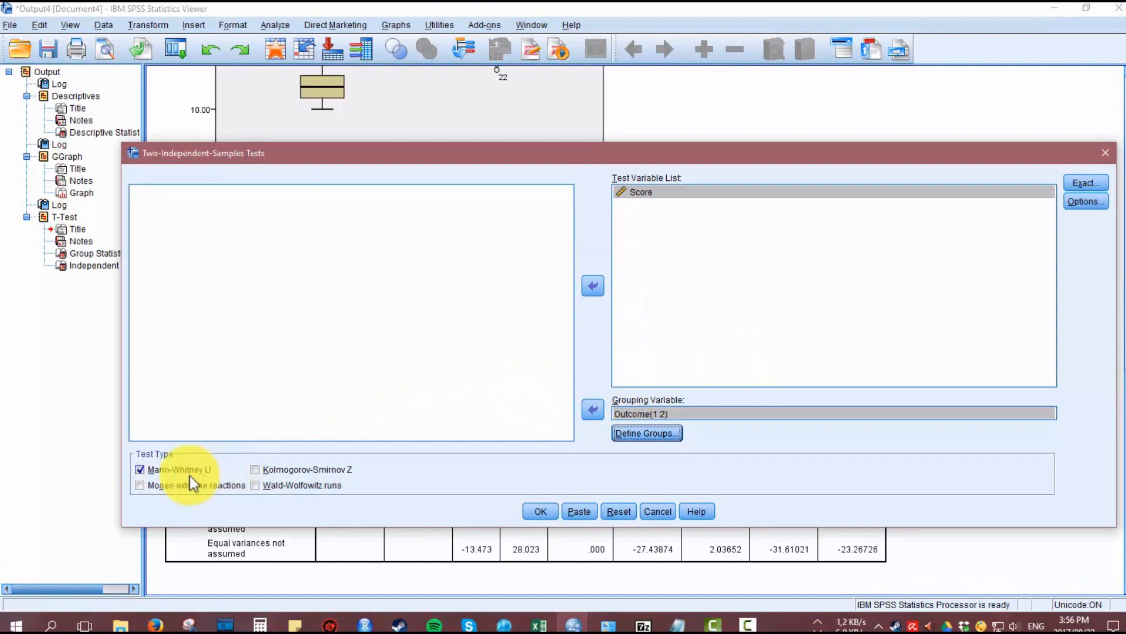
mouse_move(343, 493)
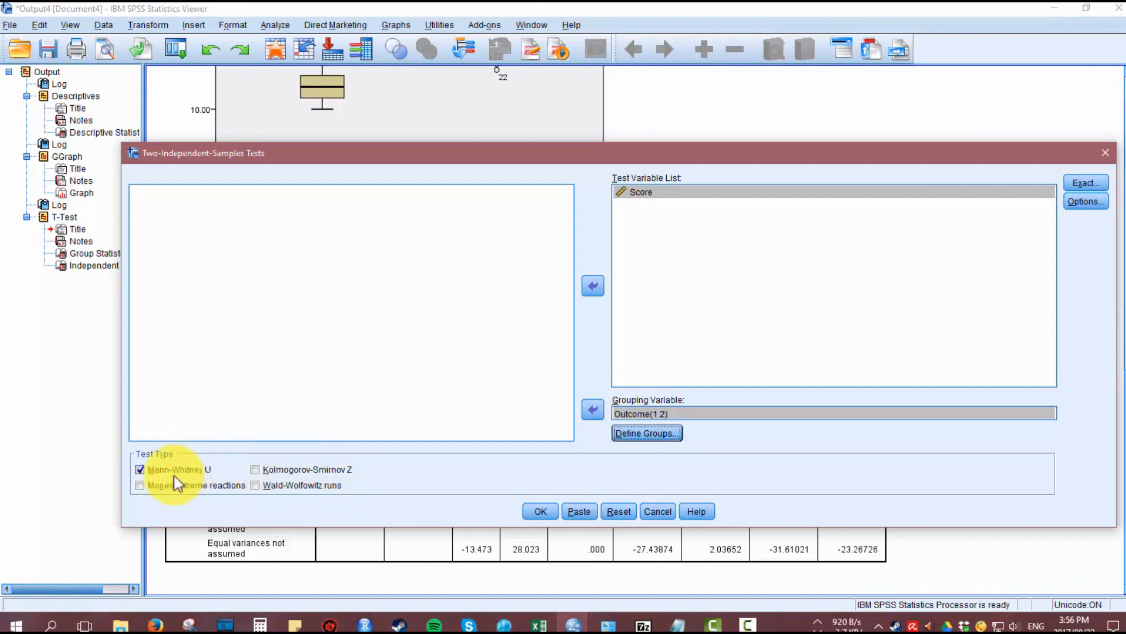
mouse_move(196, 474)
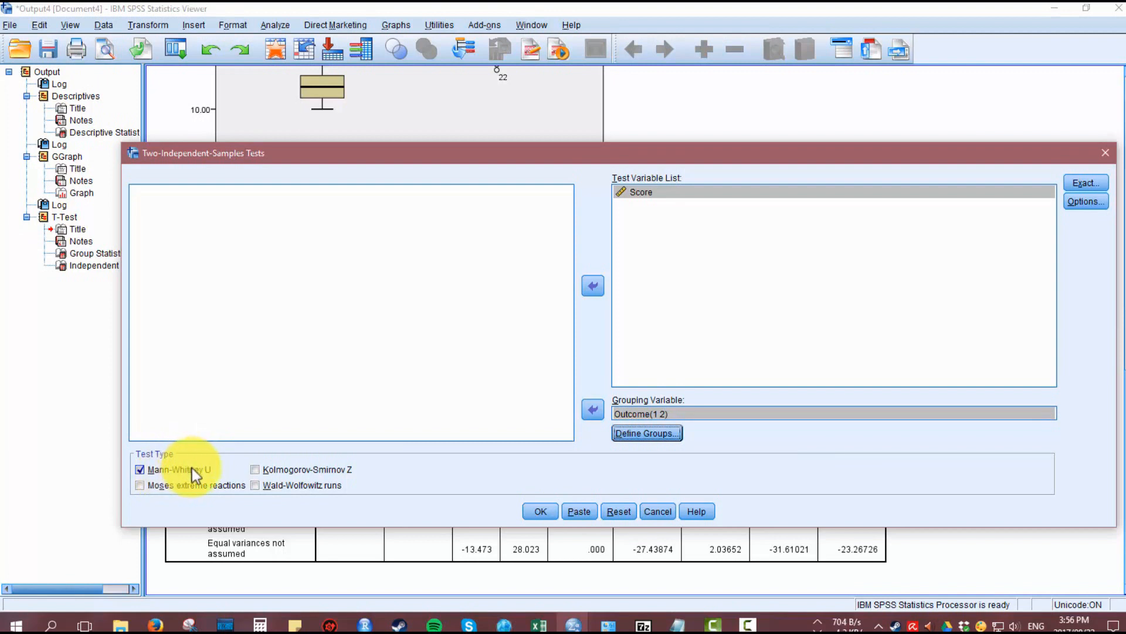
mouse_move(452, 491)
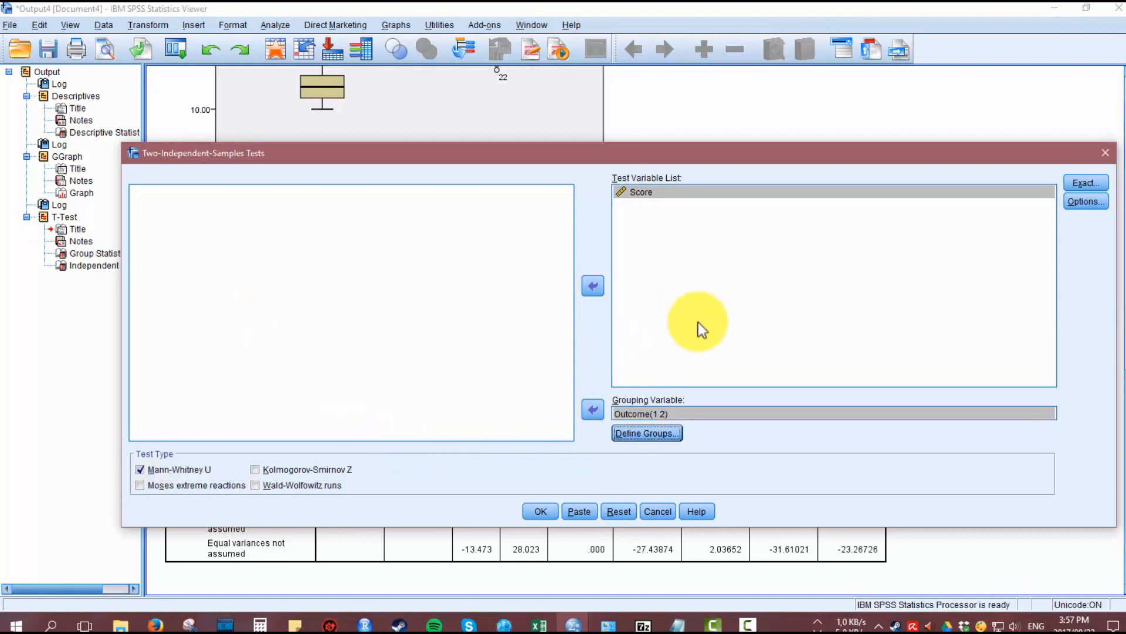
Leave the Descriptive option off and run the Mann-Whitney U test.
click(1086, 201)
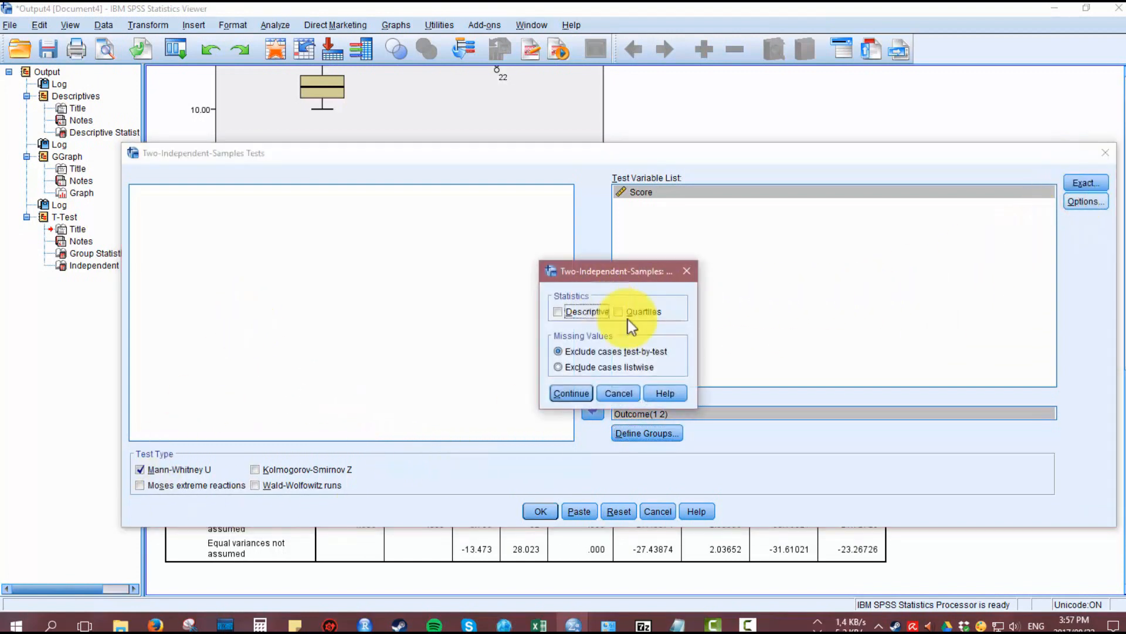
click(559, 311)
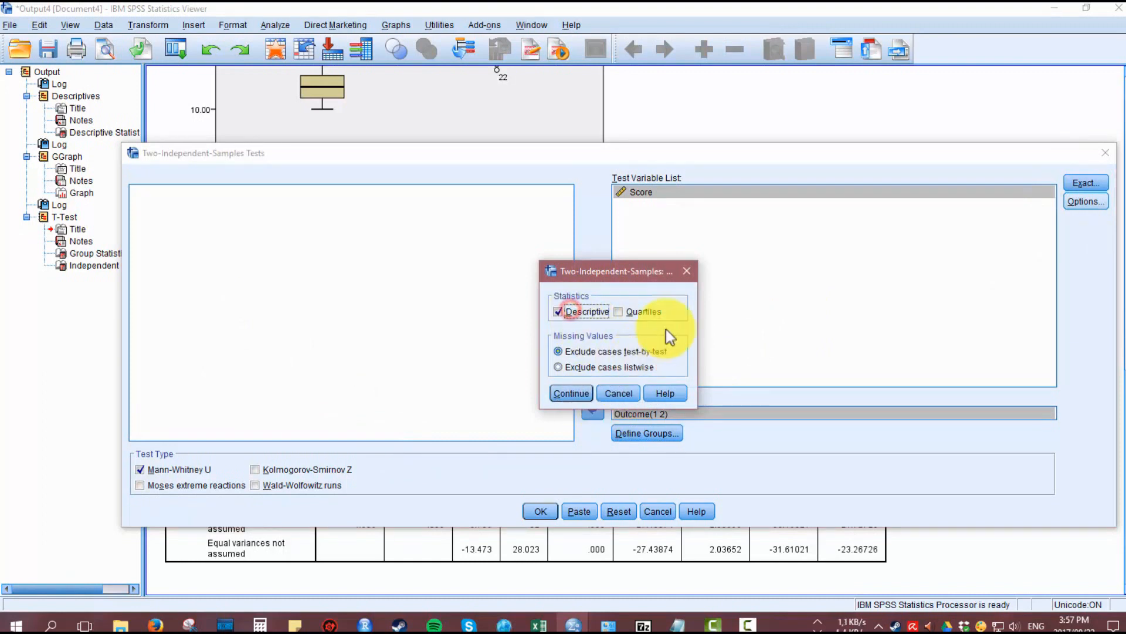
click(558, 311)
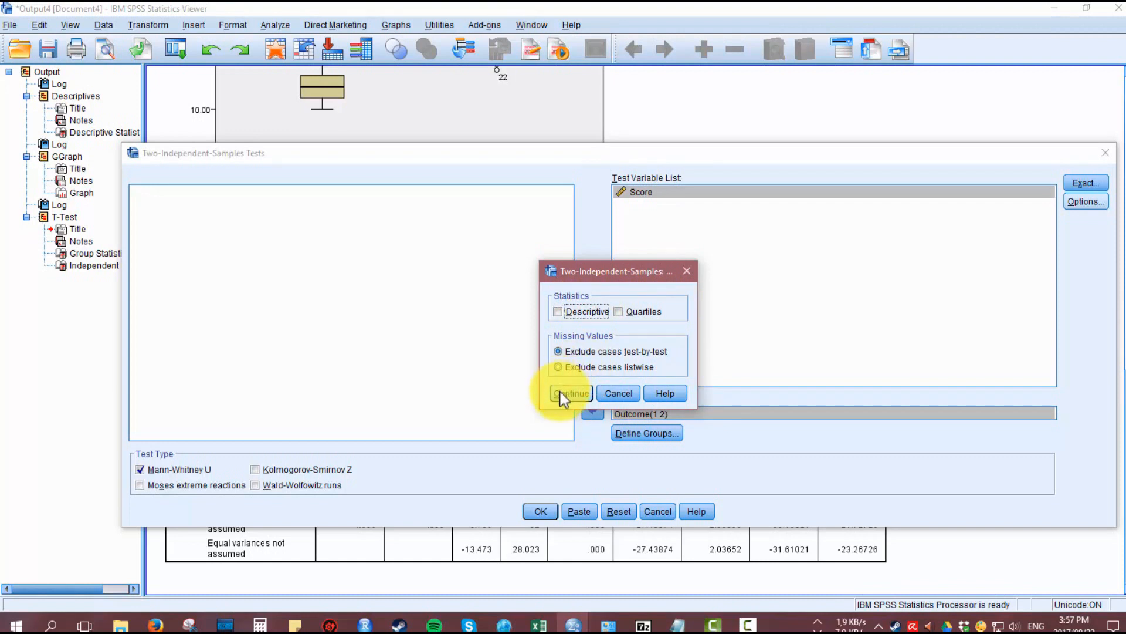
click(570, 393)
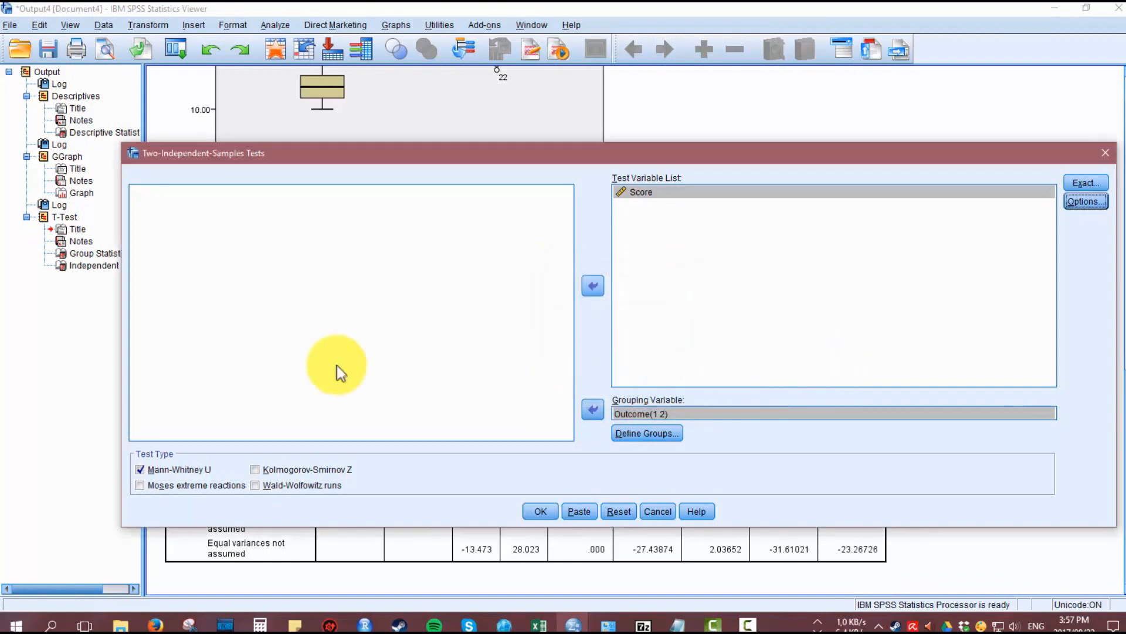
click(540, 511)
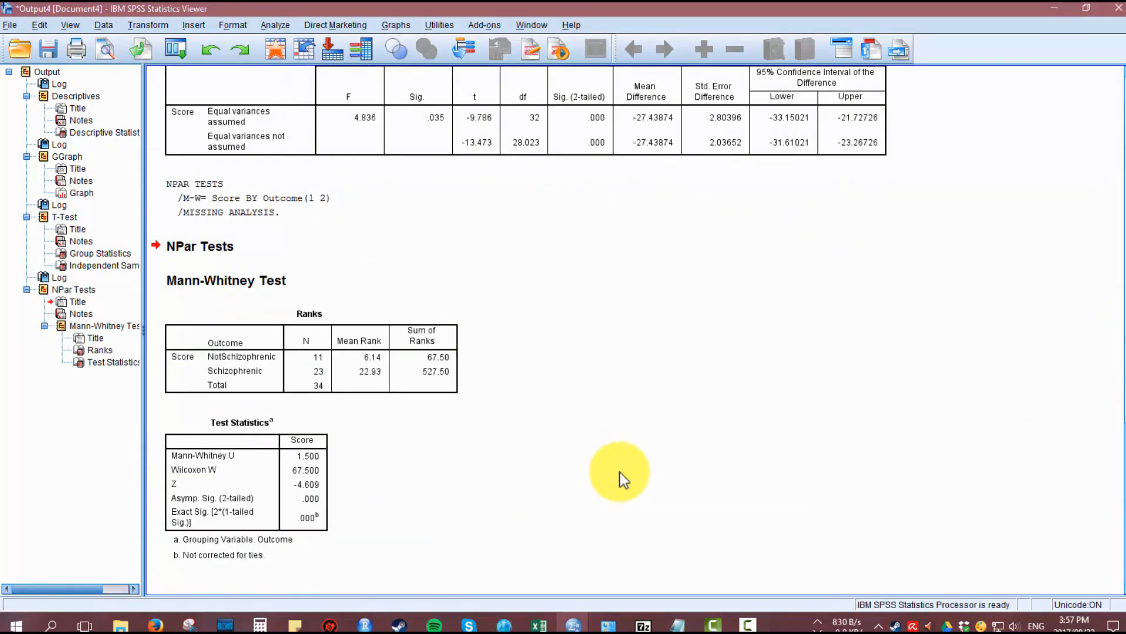
click(237, 524)
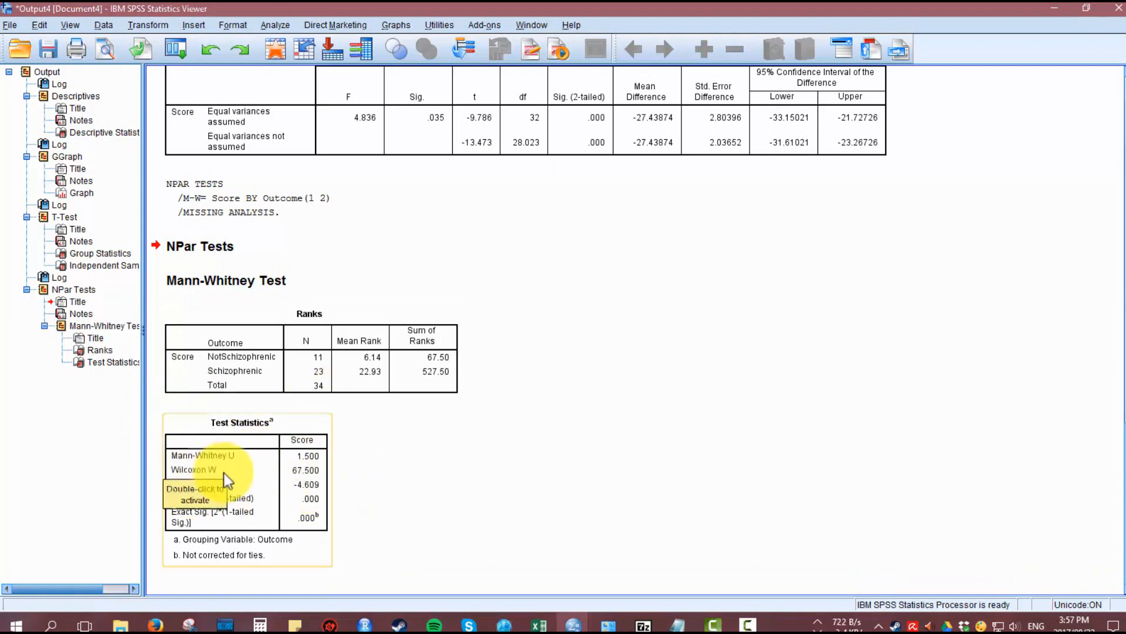
click(546, 471)
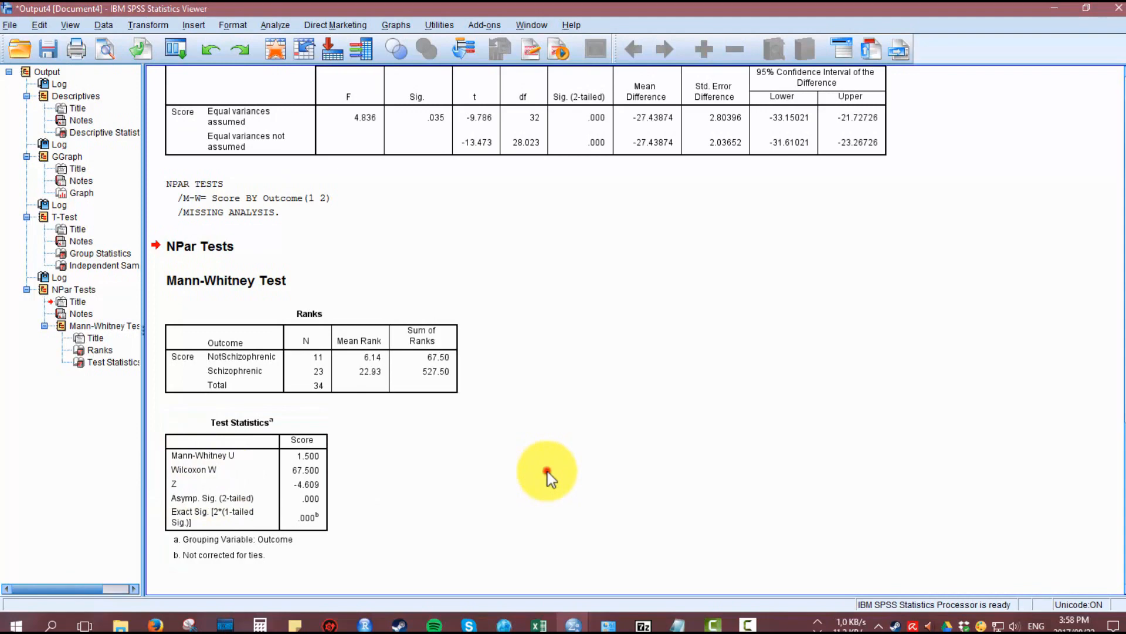
mouse_move(395, 485)
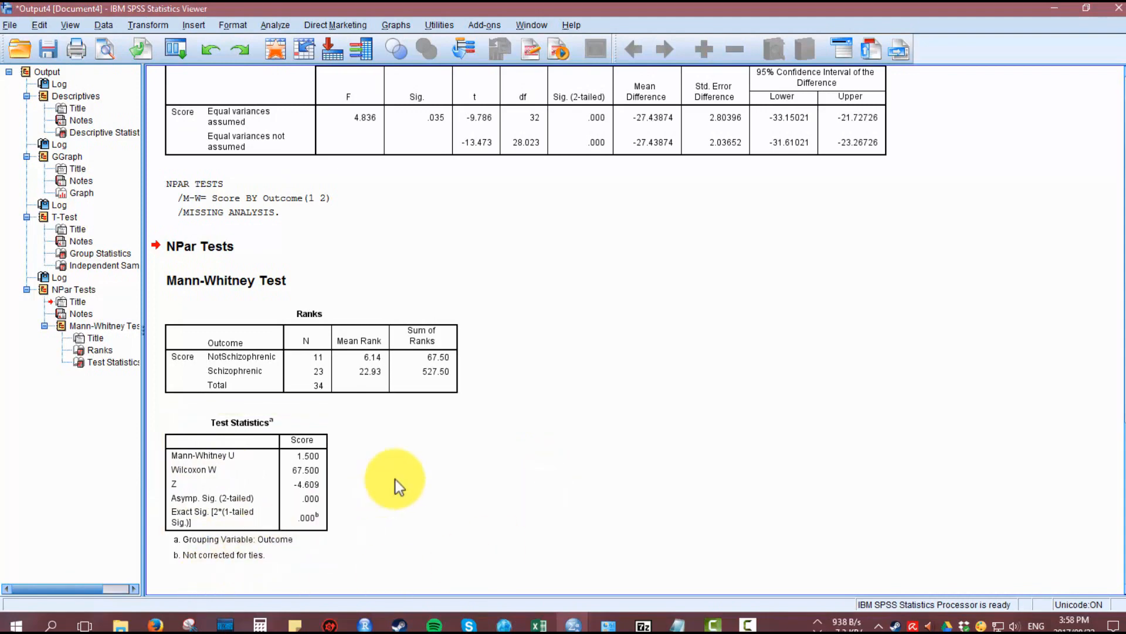